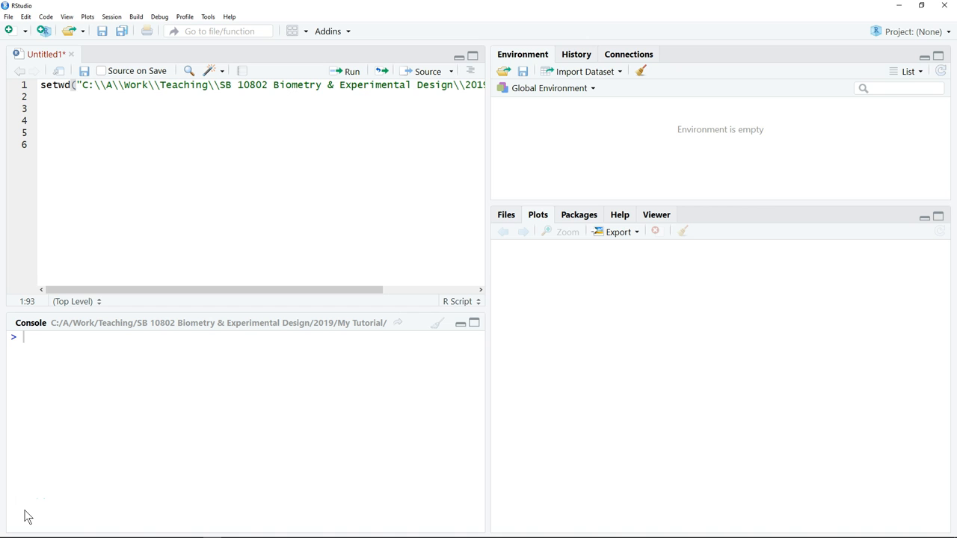
{"action": "mouse_move", "coordinate": [195, 531]}
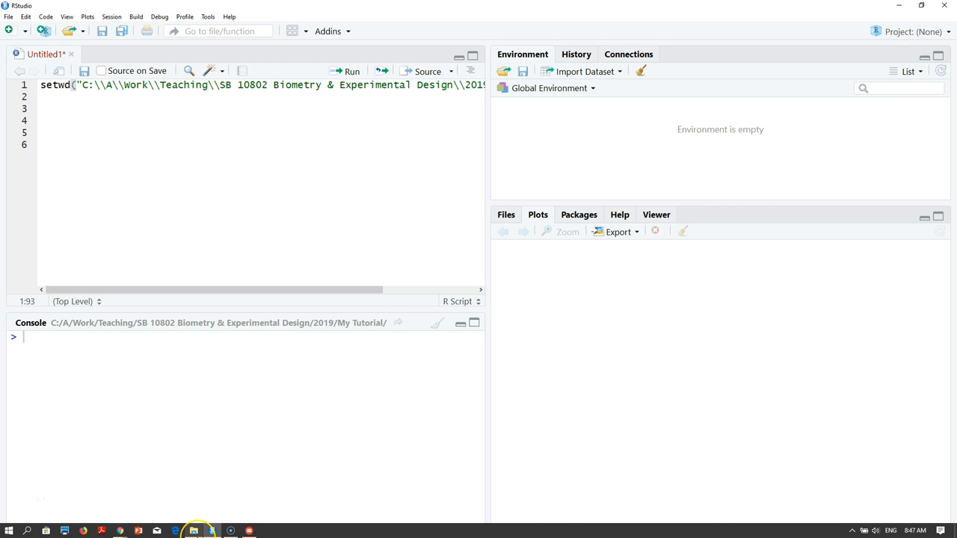
Bring the Chrome journal article showing Table 5, 2012 enrolment by gender, to the front.
{"action": "left_click", "coordinate": [193, 530]}
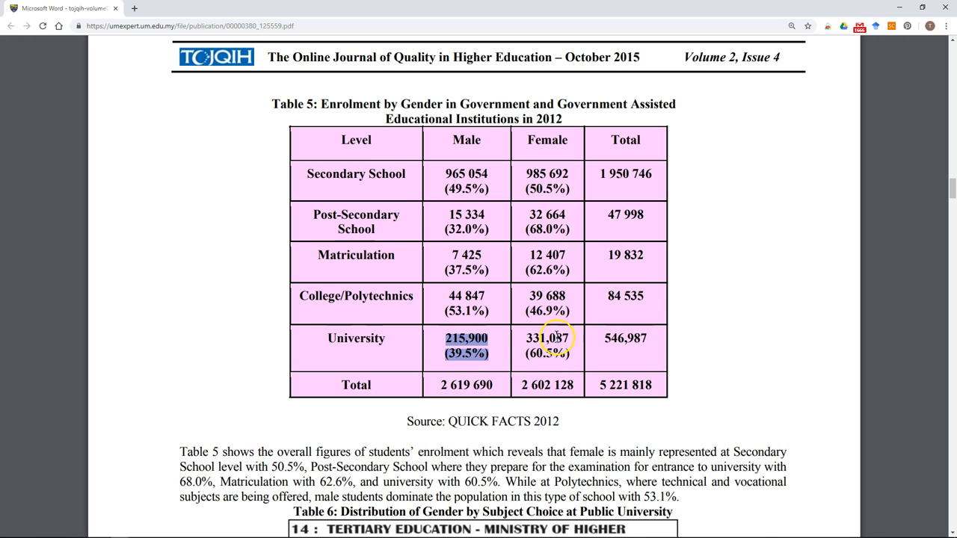
{"action": "mouse_move", "coordinate": [547, 374]}
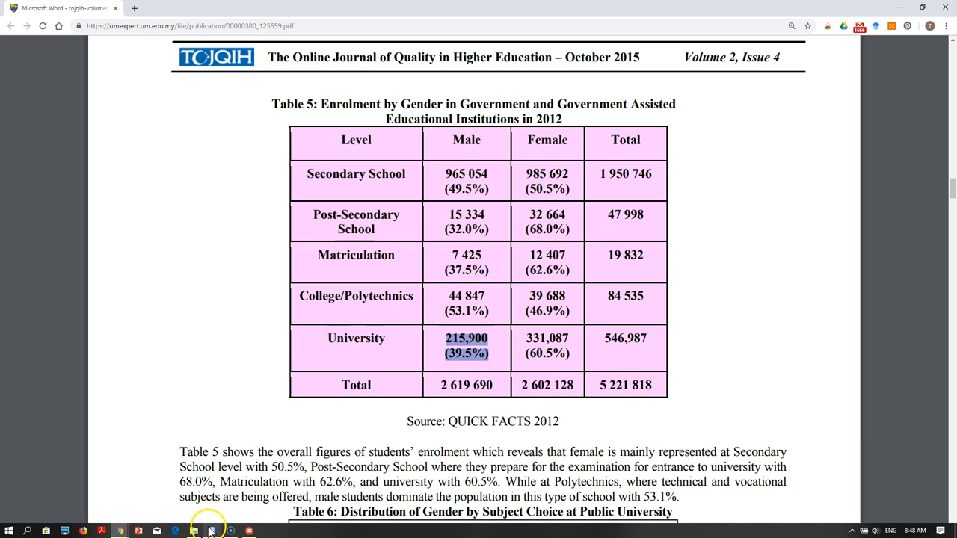
{"action": "mouse_move", "coordinate": [193, 531]}
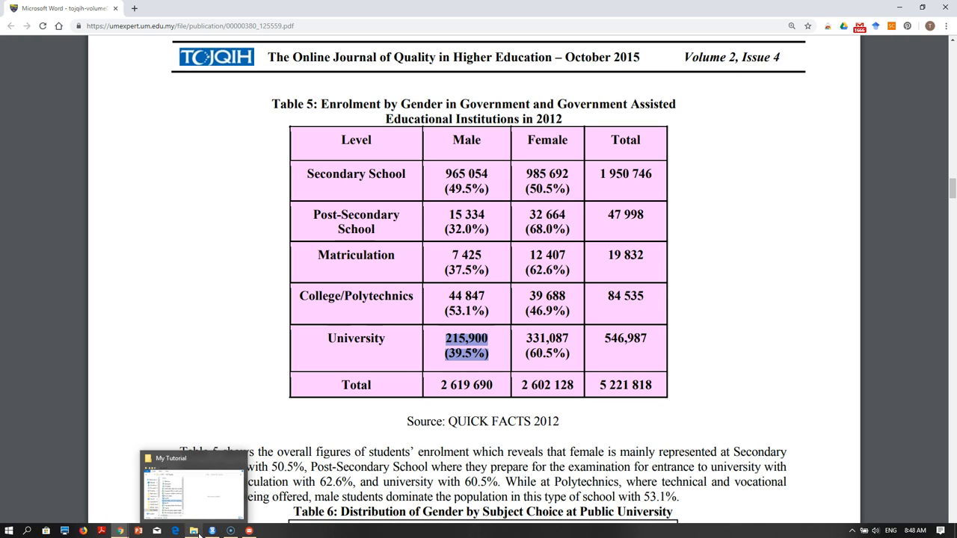
Open Porportion Male Female.csv in Excel and select its student and gender rows with the header.
{"action": "left_click", "coordinate": [193, 485]}
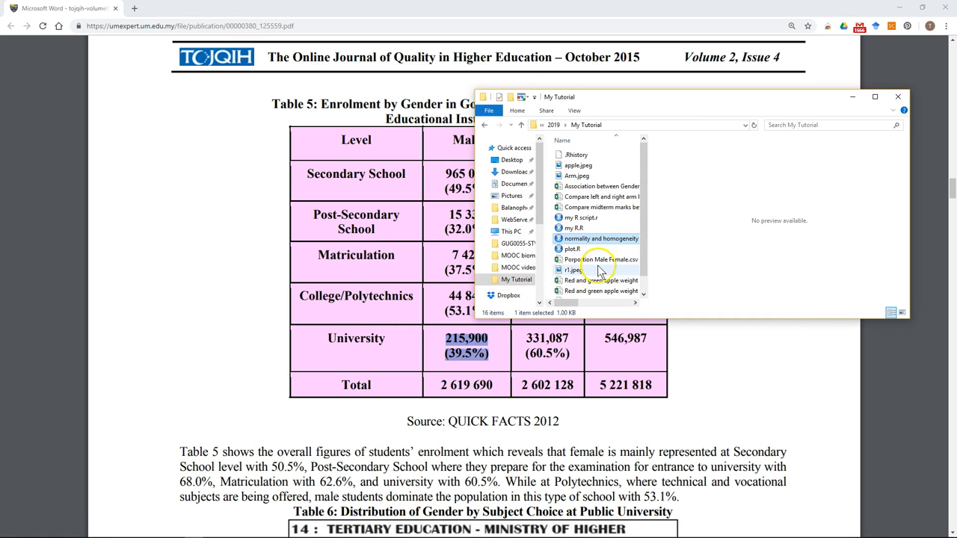
{"action": "double_click", "coordinate": [602, 260]}
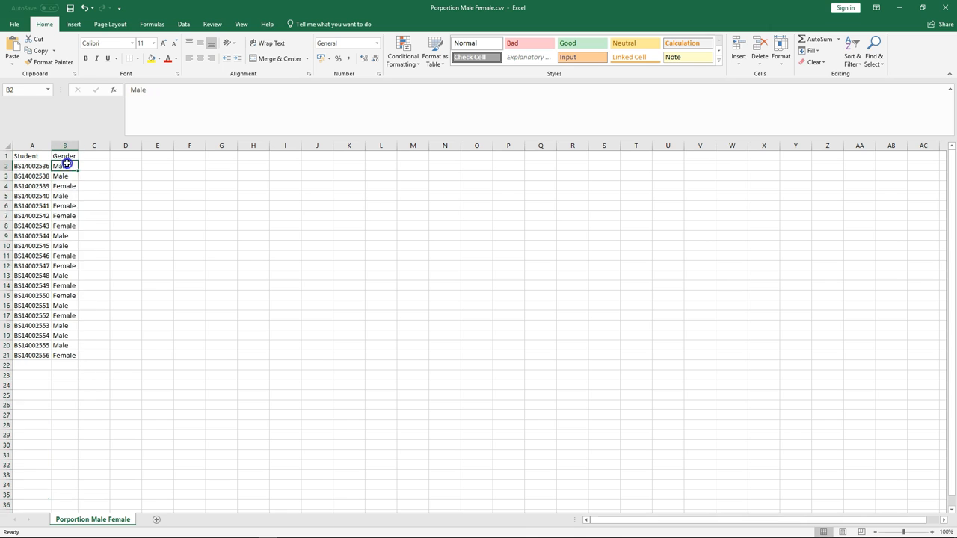
{"action": "left_click_drag", "start_coordinate": [64, 165], "coordinate": [65, 355]}
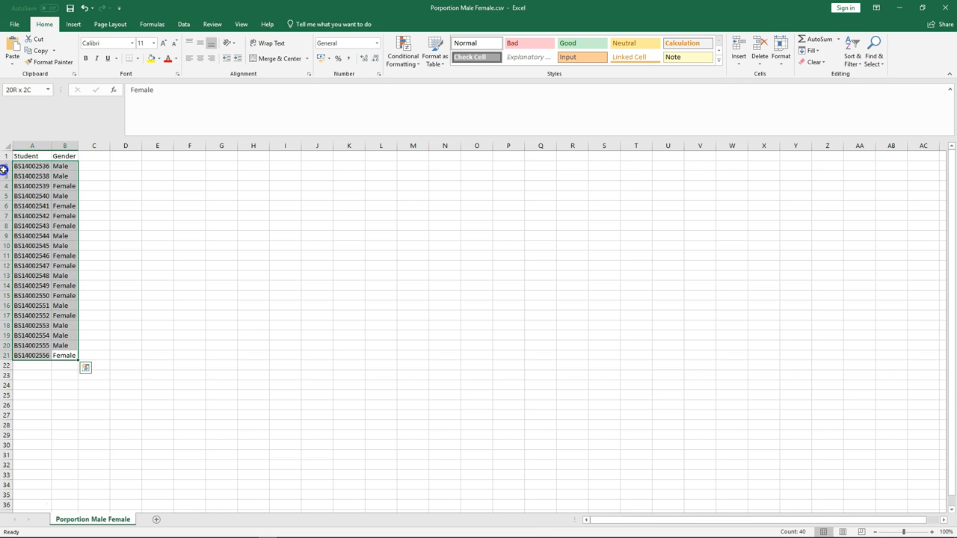
{"action": "left_click", "coordinate": [64, 355]}
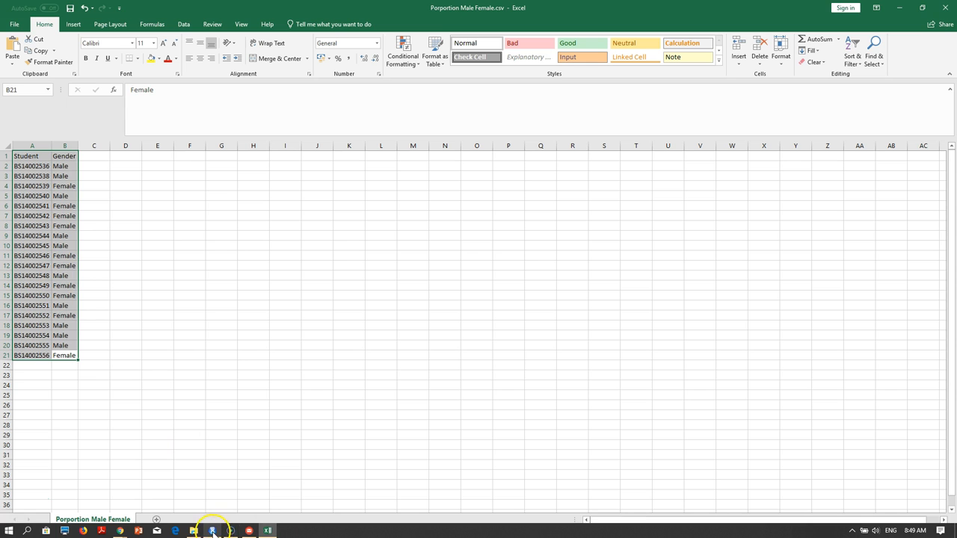
Glance back at the journal article and the spreadsheet, then return to RStudio.
{"action": "left_click", "coordinate": [192, 531]}
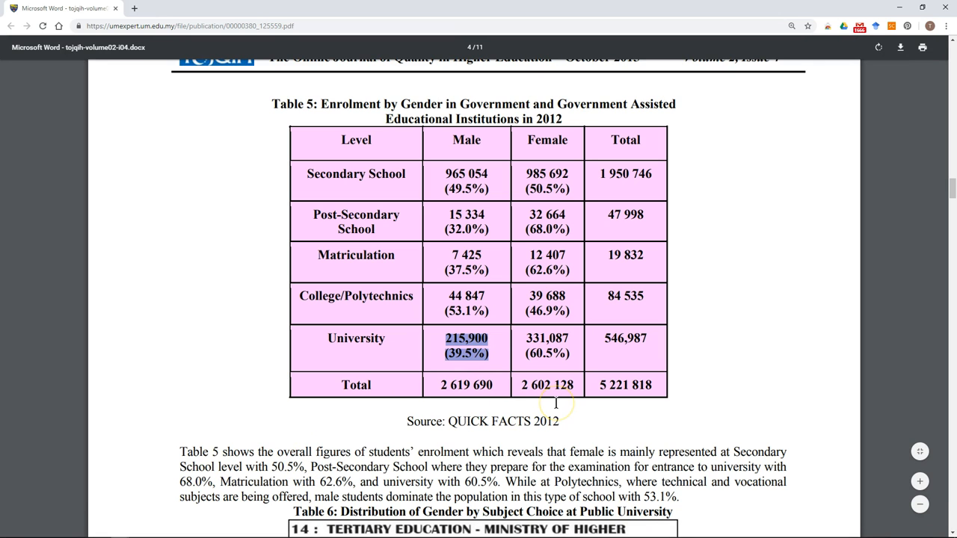
{"action": "left_click", "coordinate": [266, 531]}
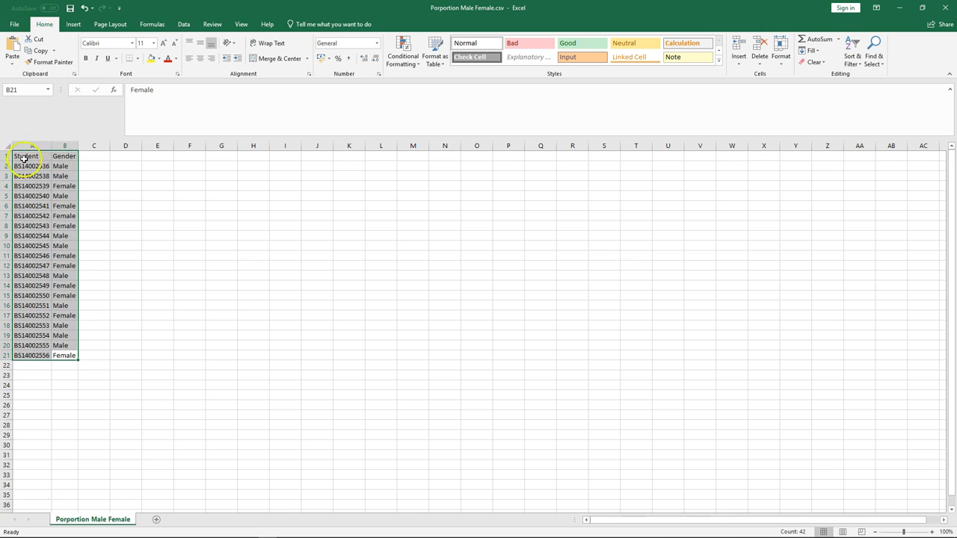
{"action": "mouse_move", "coordinate": [88, 330]}
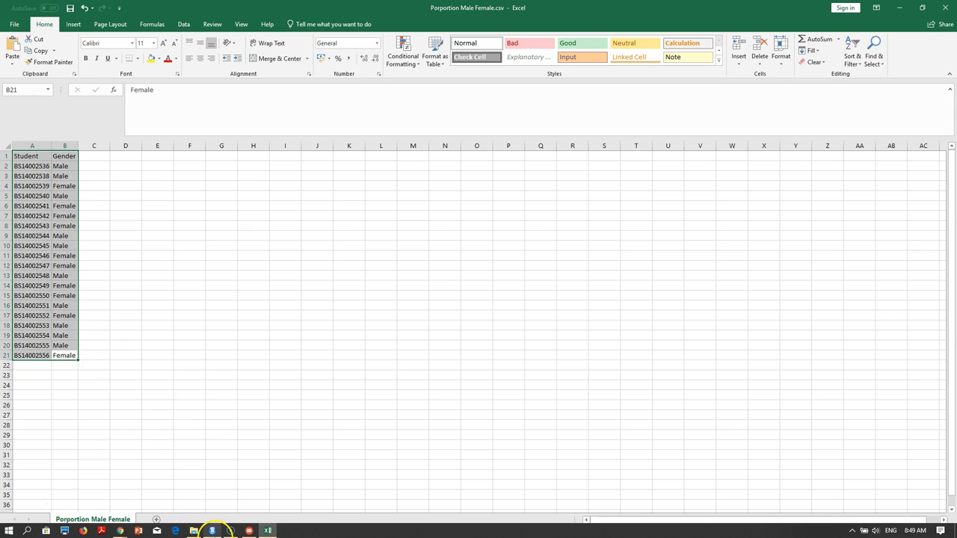
{"action": "left_click", "coordinate": [211, 531]}
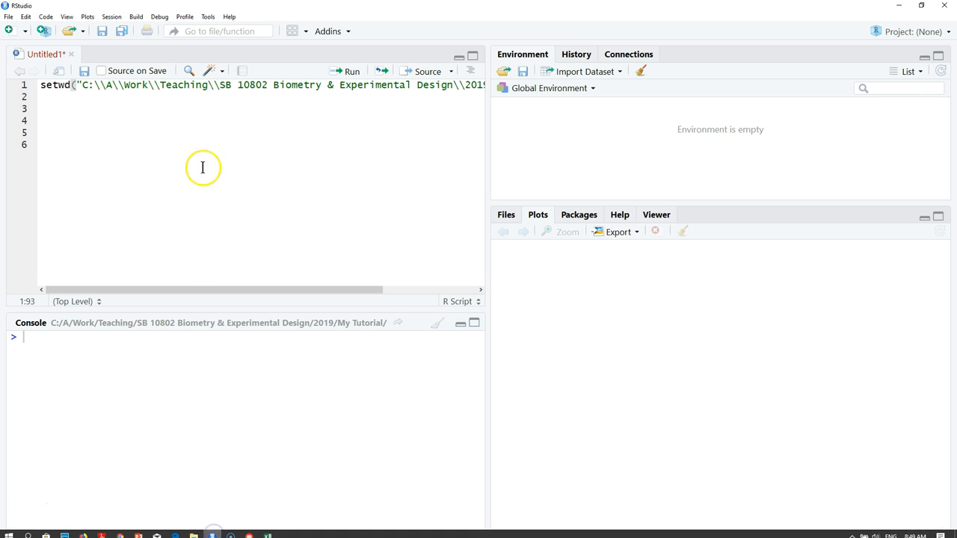
Check the tutorial folder, then run the setwd line to make My Tutorial the working directory.
{"action": "left_click", "coordinate": [220, 85]}
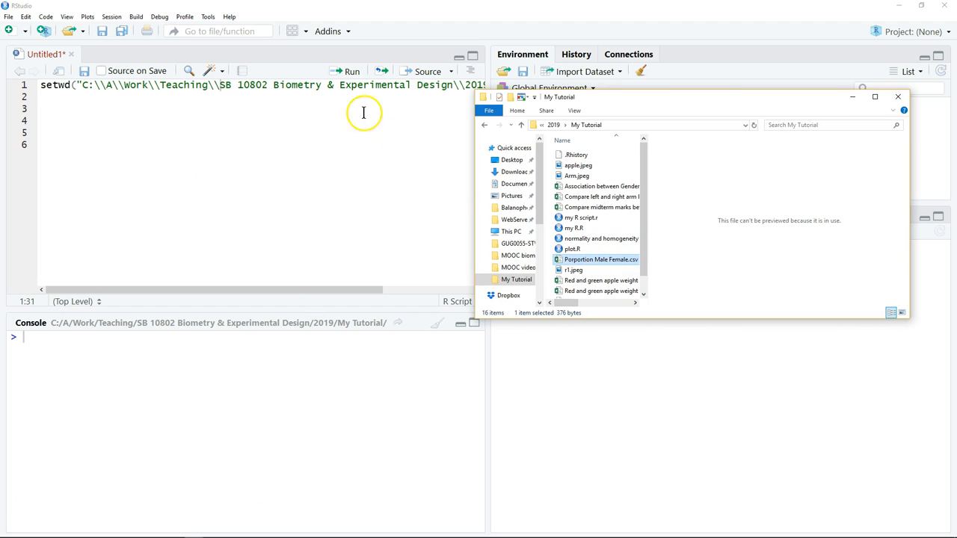
{"action": "left_click", "coordinate": [351, 71]}
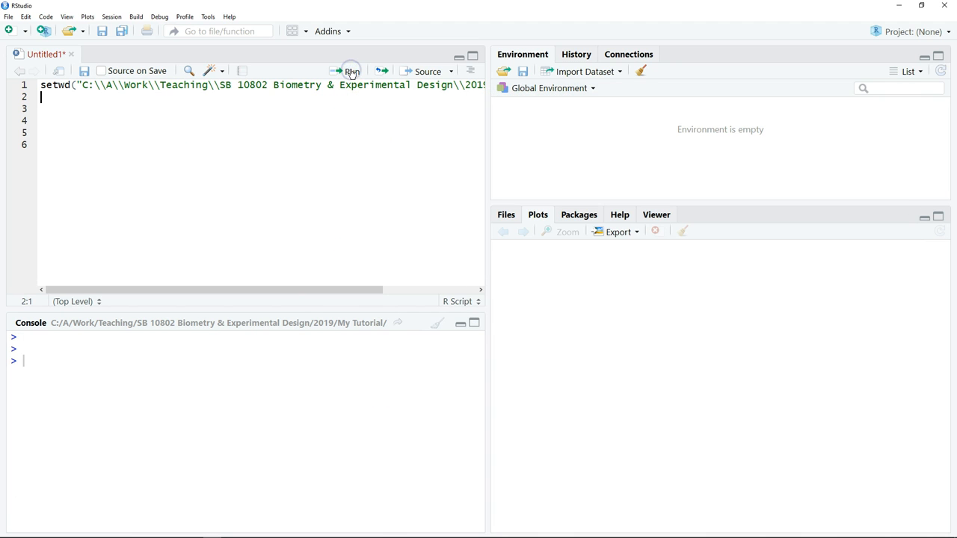
{"action": "left_click", "coordinate": [350, 71]}
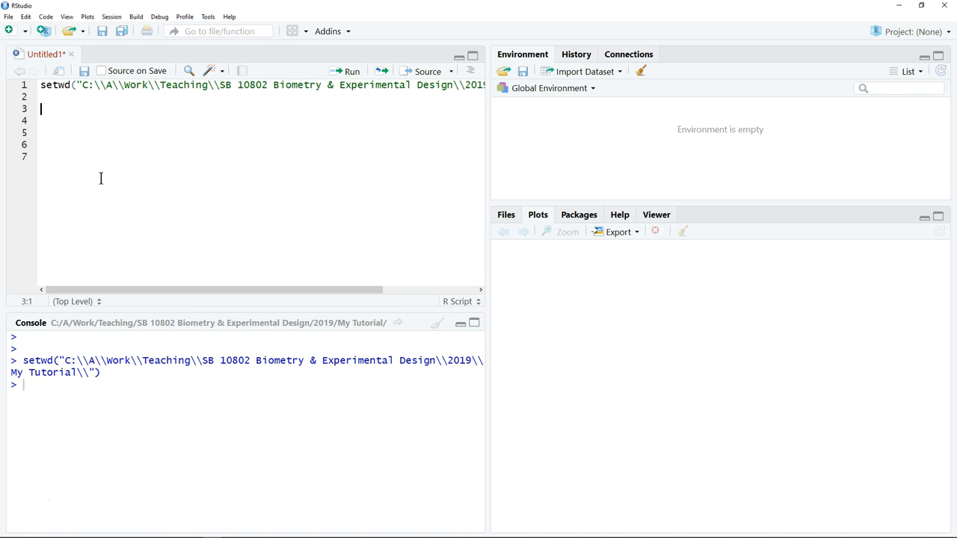
Write male_female <- read.csv() on line 3 and copy the CSV file's name from the folder.
{"action": "type", "text": "m"}
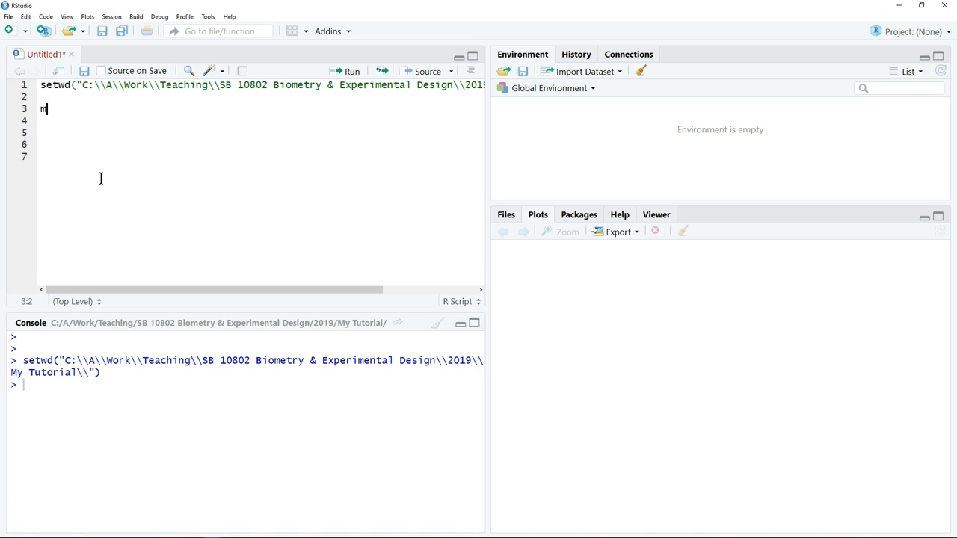
{"action": "type", "text": "ale"}
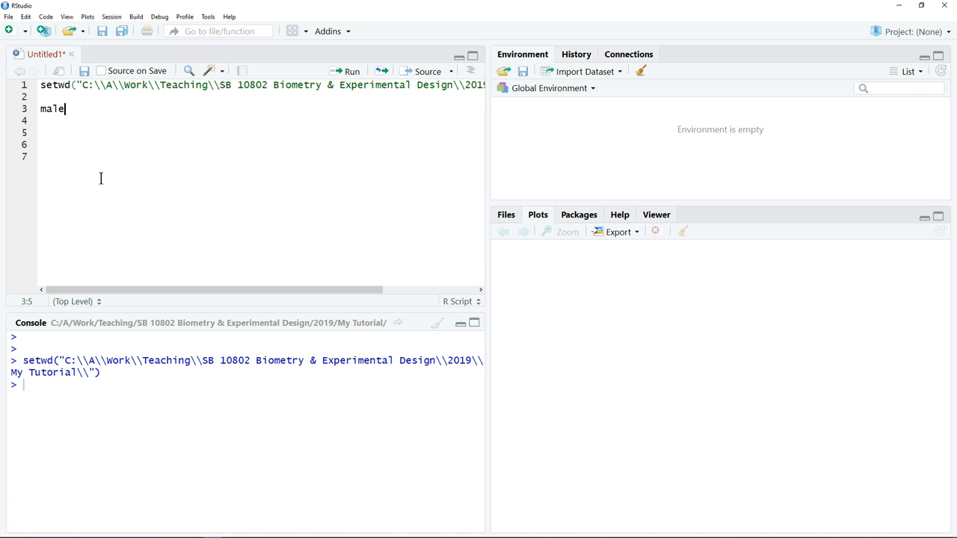
{"action": "type", "text": "_fema"}
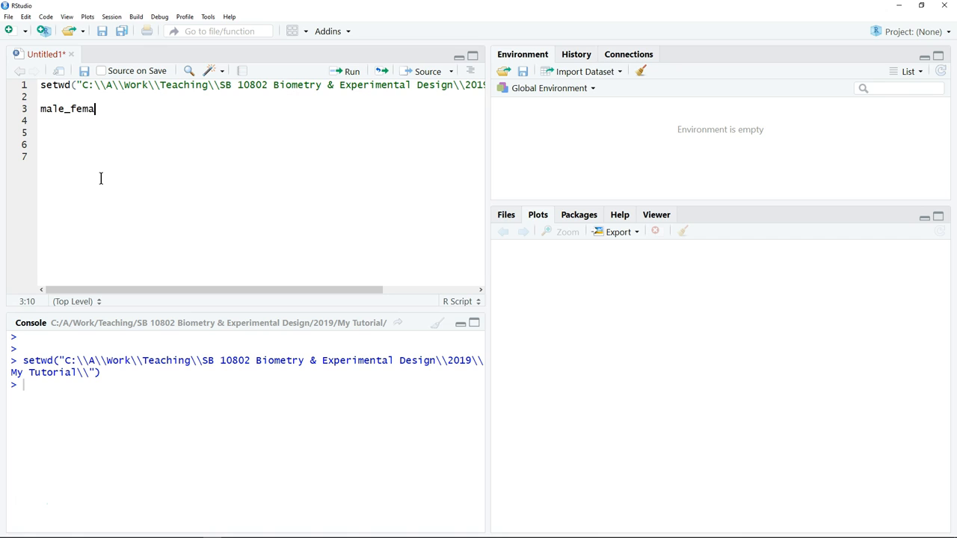
{"action": "type", "text": "l"}
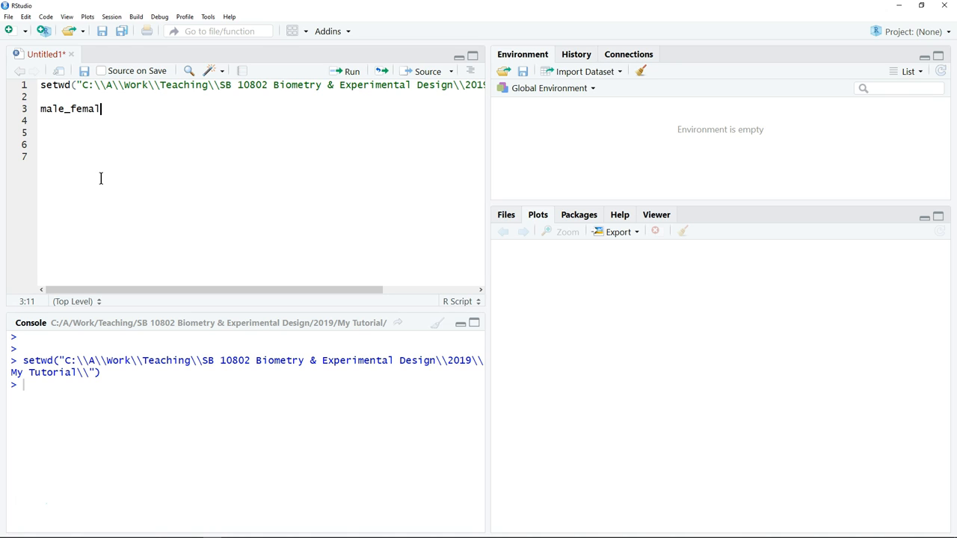
{"action": "type", "text": "e"}
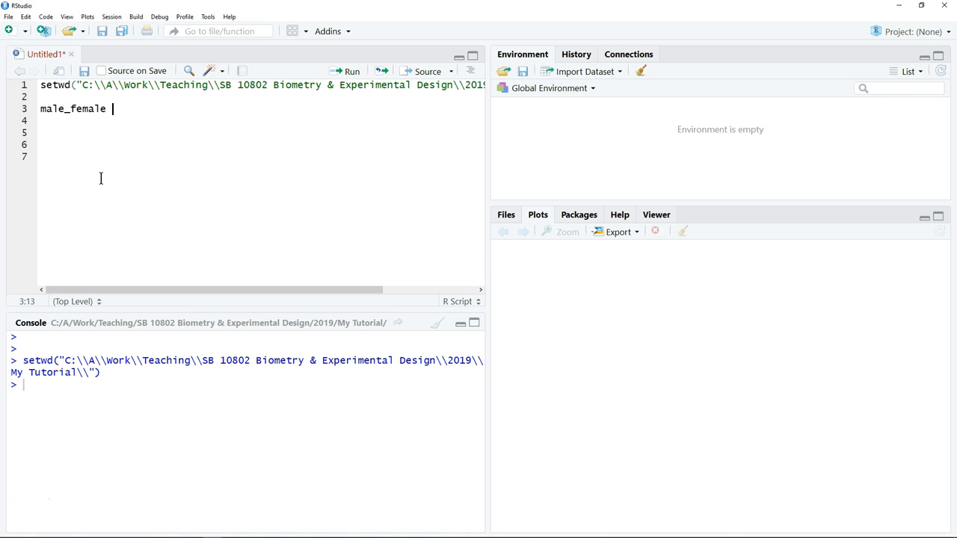
{"action": "type", "text": "<-"}
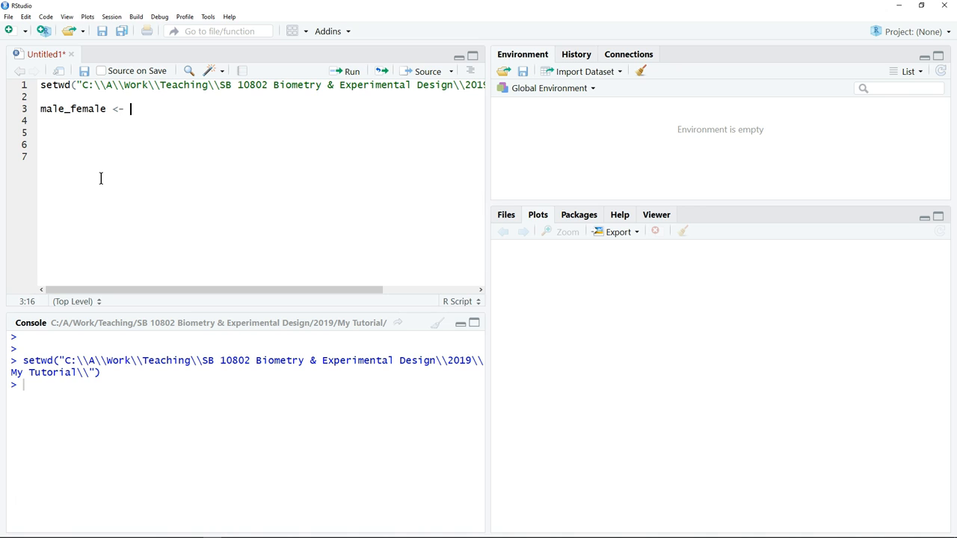
{"action": "type", "text": "read"}
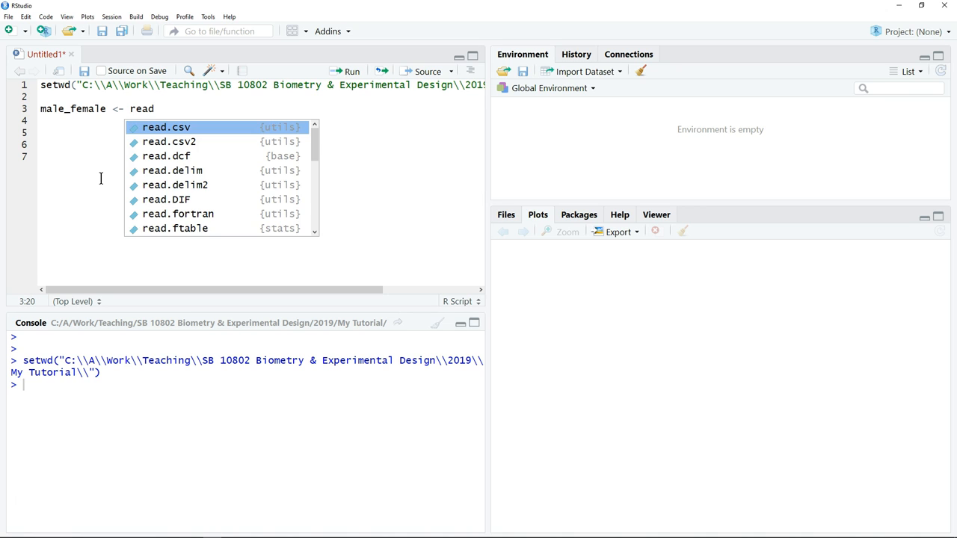
{"action": "left_click", "coordinate": [166, 127]}
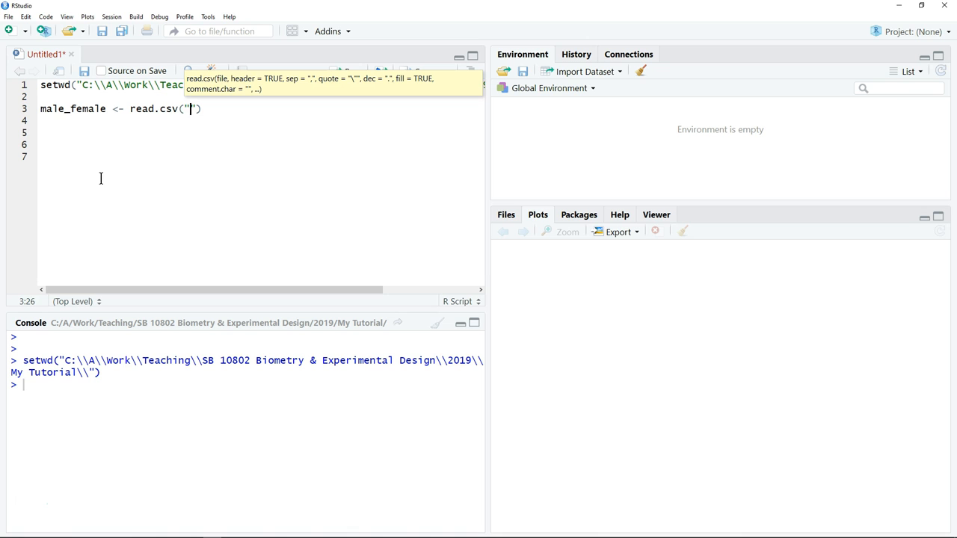
{"action": "mouse_move", "coordinate": [200, 531]}
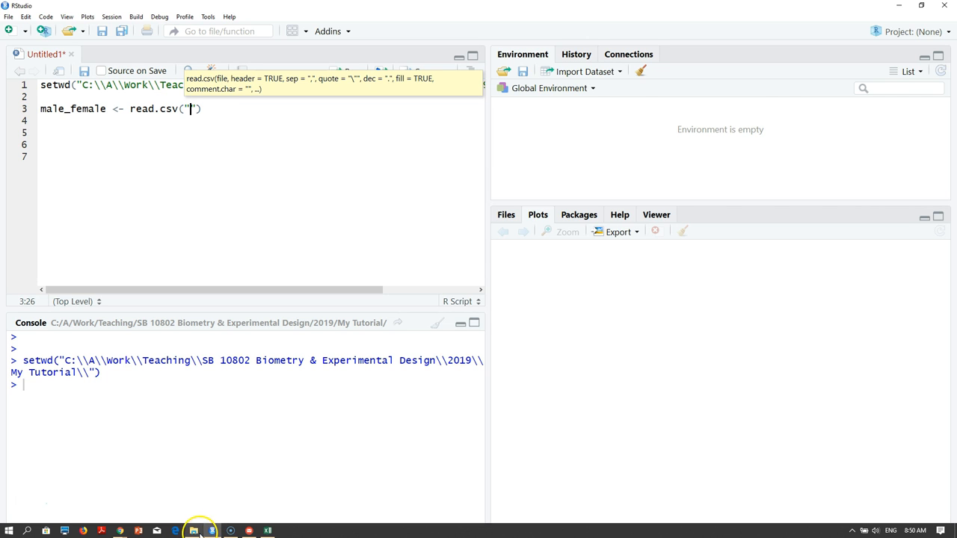
{"action": "left_click", "coordinate": [194, 531]}
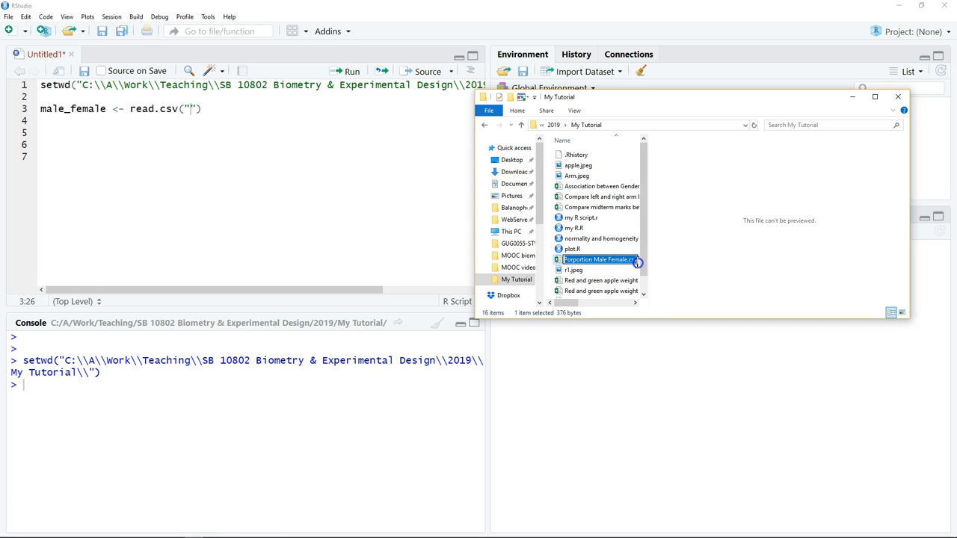
{"action": "mouse_move", "coordinate": [638, 265]}
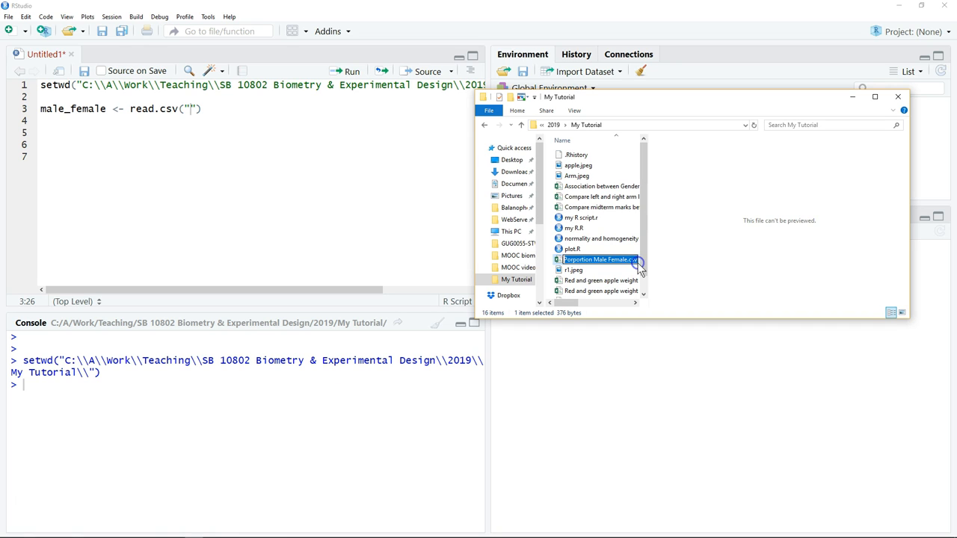
{"action": "mouse_move", "coordinate": [634, 263]}
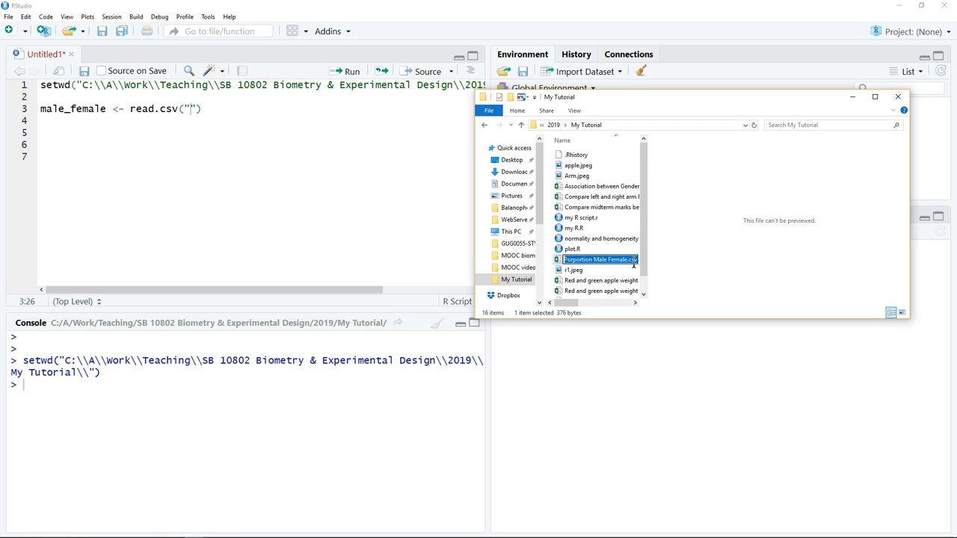
{"action": "right_click", "coordinate": [598, 259]}
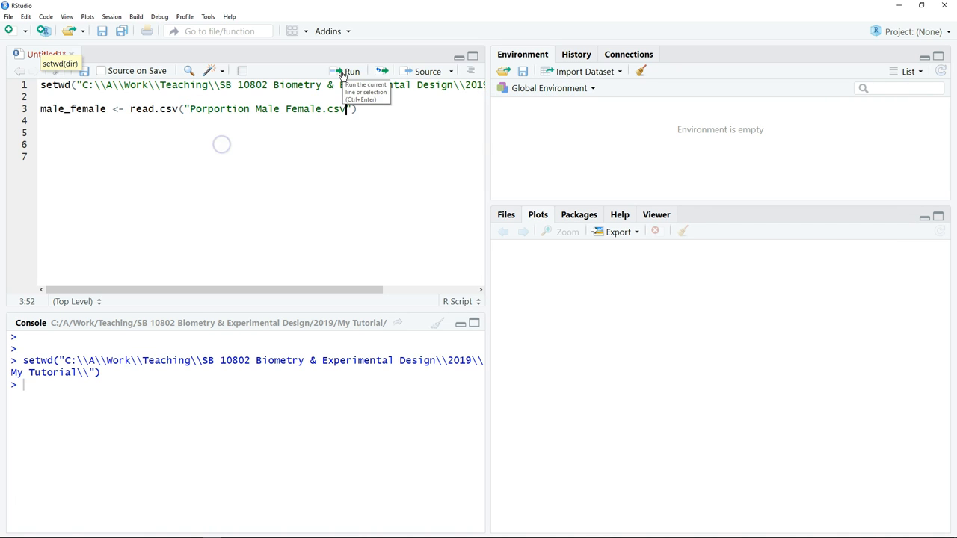
Run the read.csv line, view male_female's Student and Gender columns, and return to the script.
{"action": "left_click", "coordinate": [351, 71]}
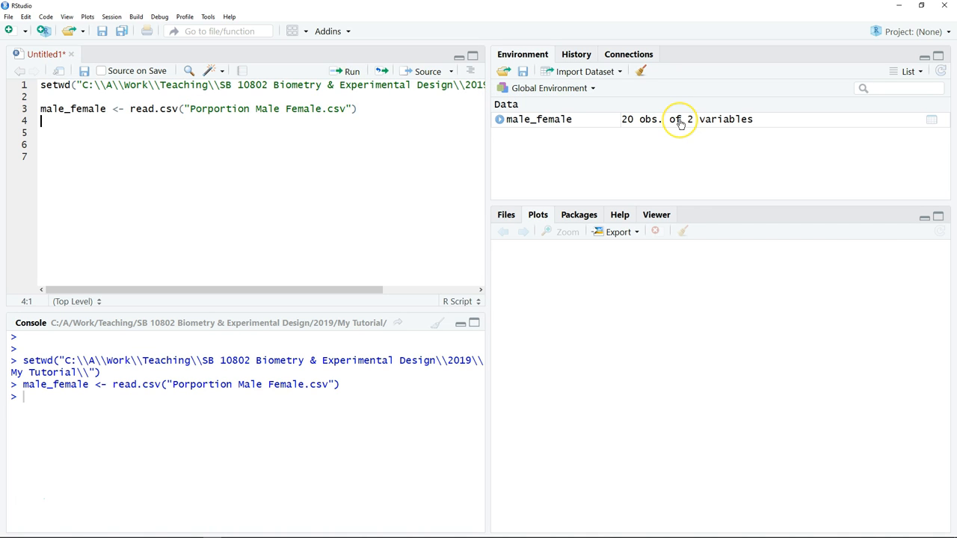
{"action": "left_click", "coordinate": [538, 119]}
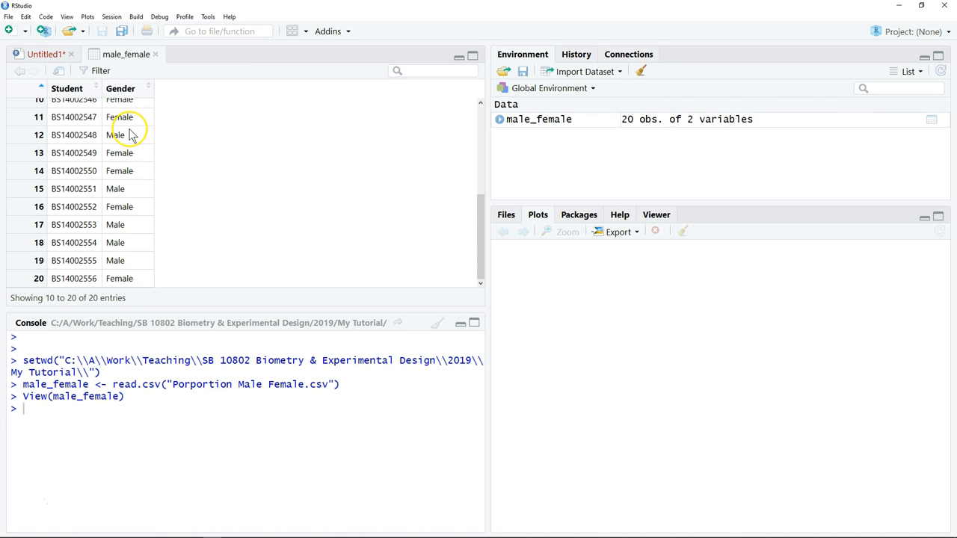
{"action": "left_click", "coordinate": [41, 54]}
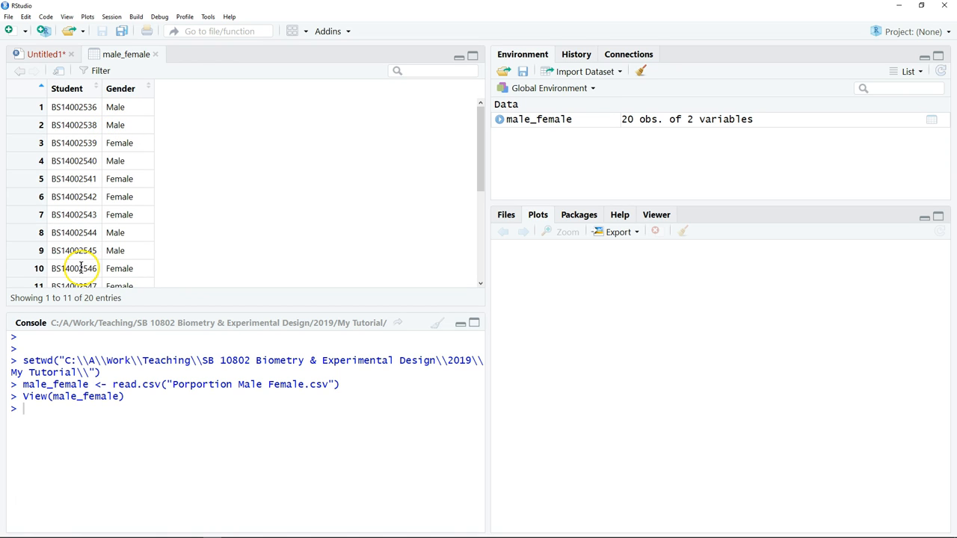
{"action": "left_click", "coordinate": [38, 54]}
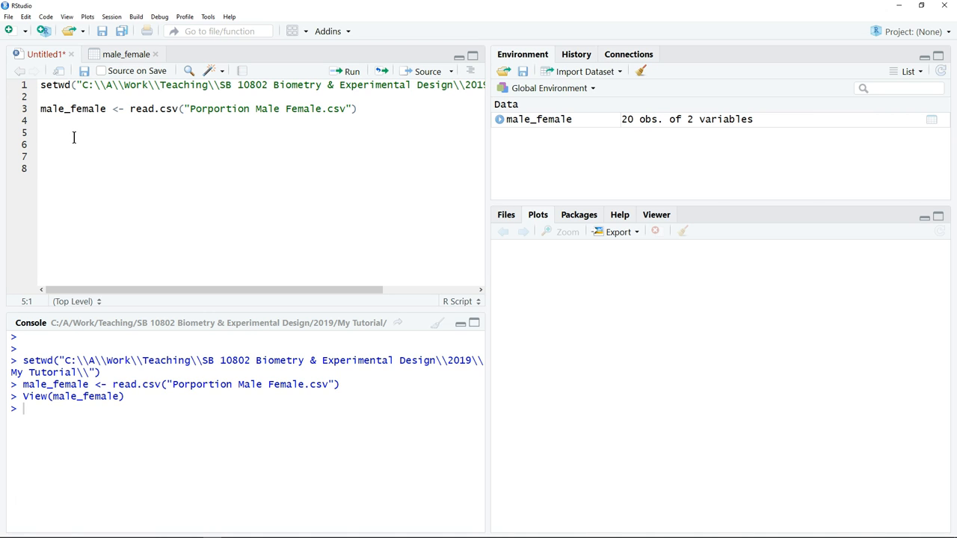
{"action": "mouse_move", "coordinate": [190, 118]}
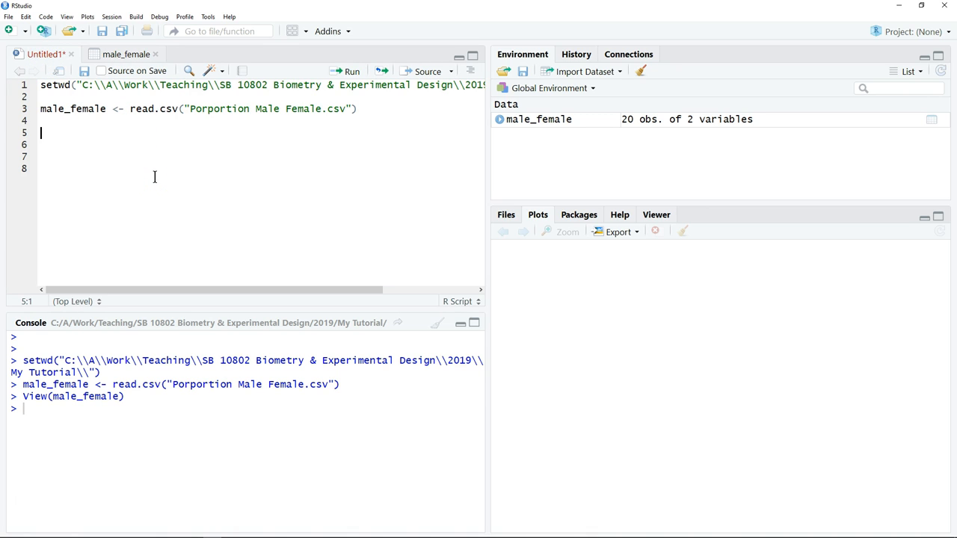
Type table_male_female <- table() on line 5 and begin entering male_female inside it.
{"action": "type", "text": "ta"}
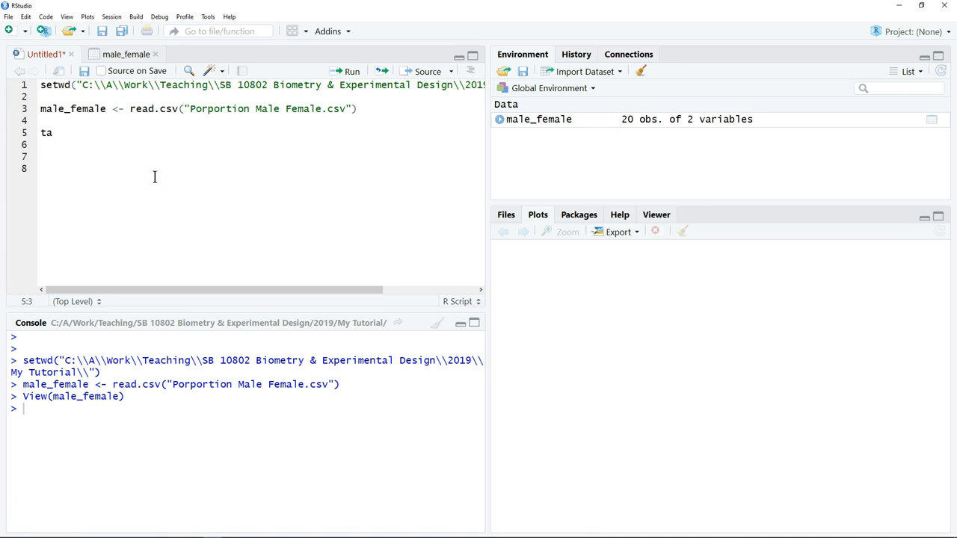
{"action": "type", "text": "ble"}
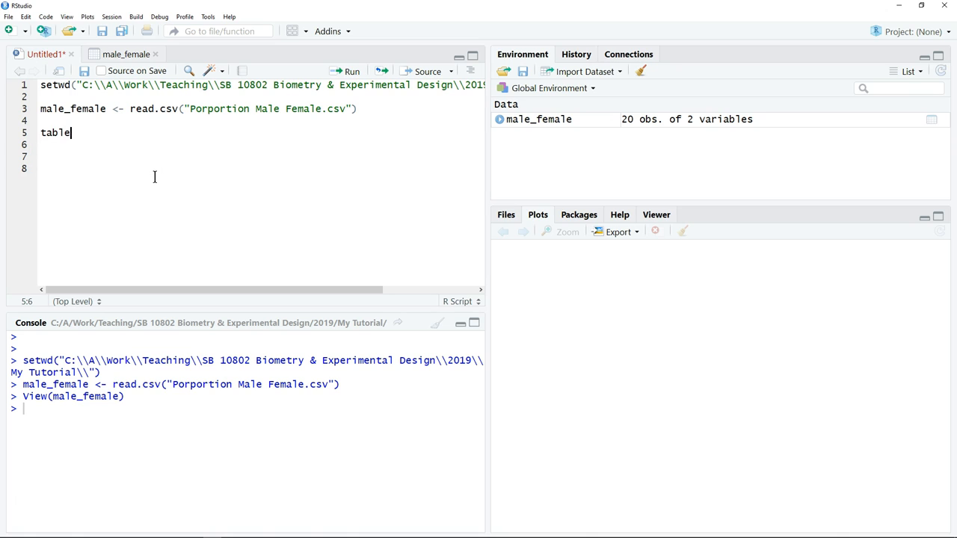
{"action": "type", "text": "_ma"}
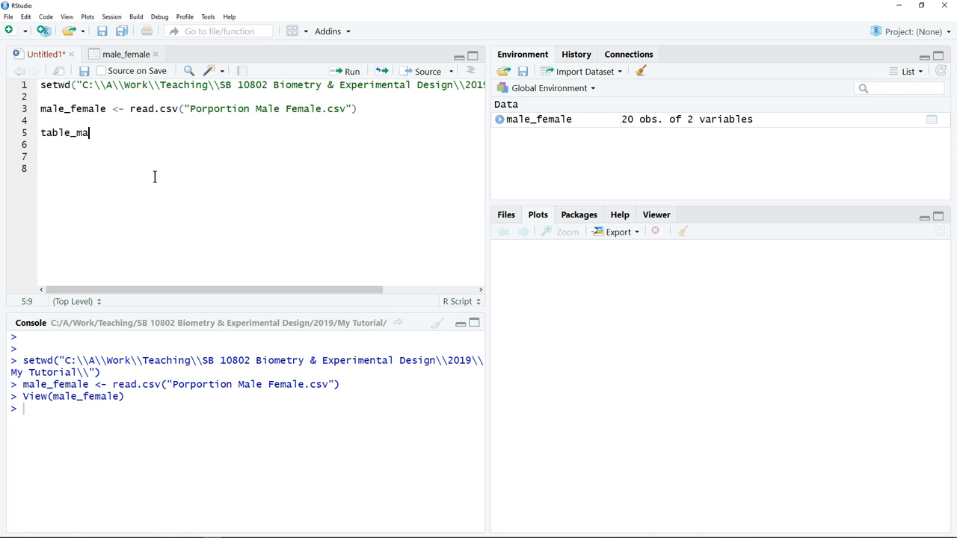
{"action": "type", "text": "le_"}
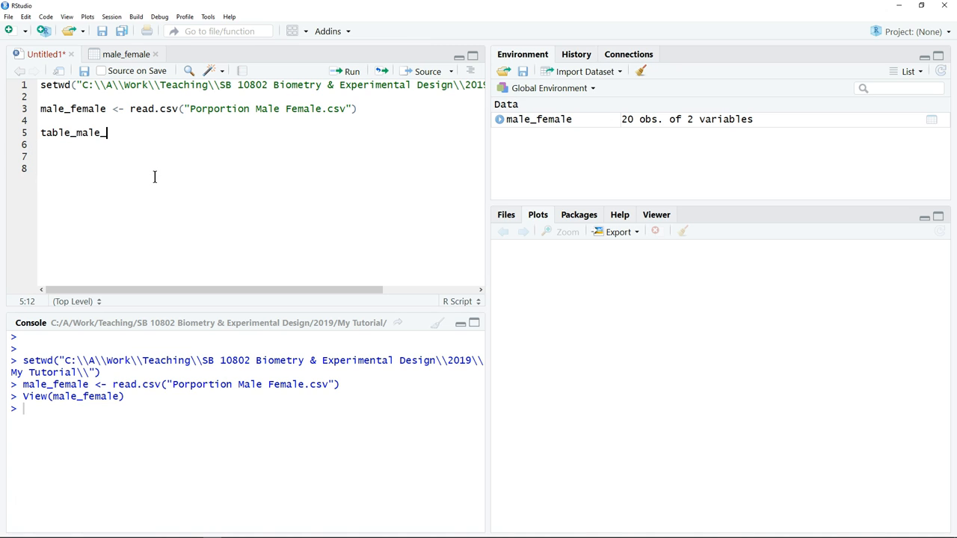
{"action": "type", "text": "femal"}
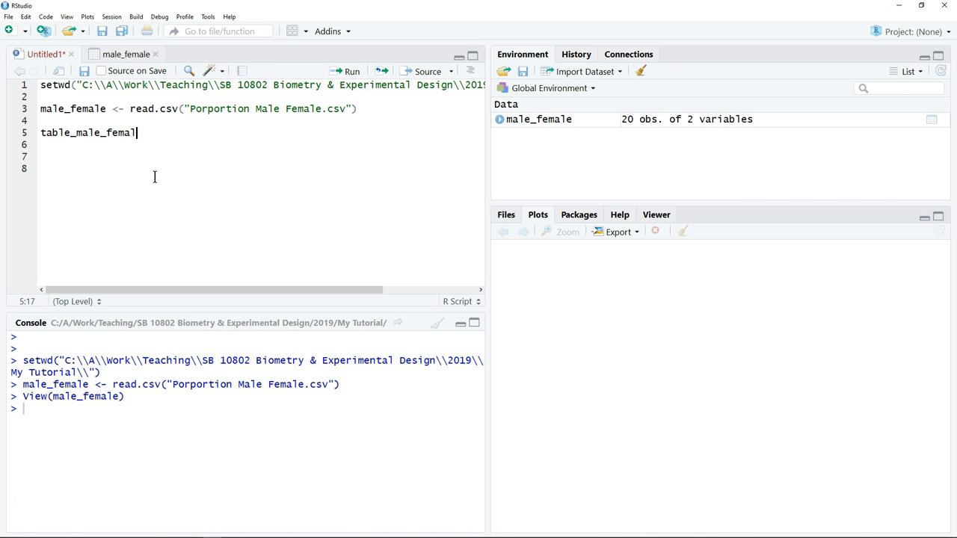
{"action": "type", "text": "e <- ta"}
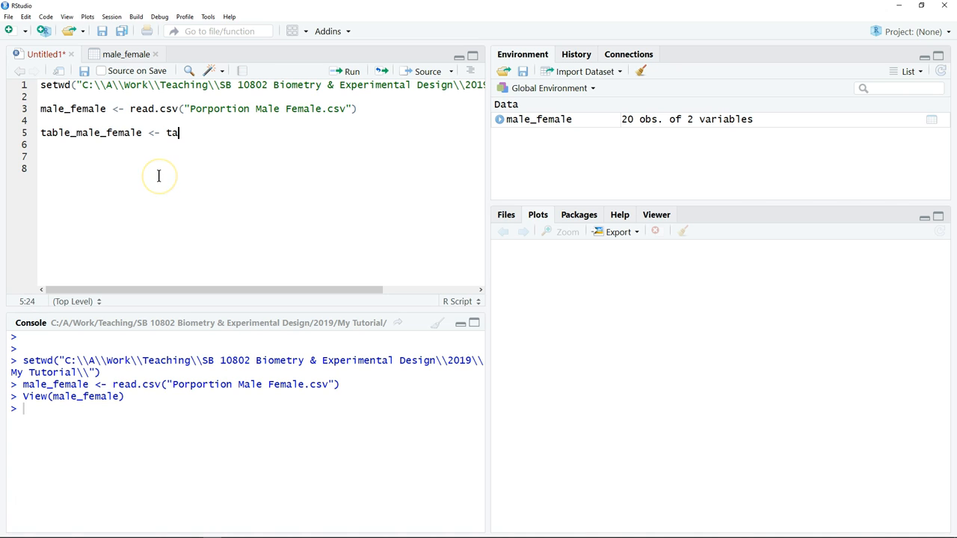
{"action": "type", "text": "ble"}
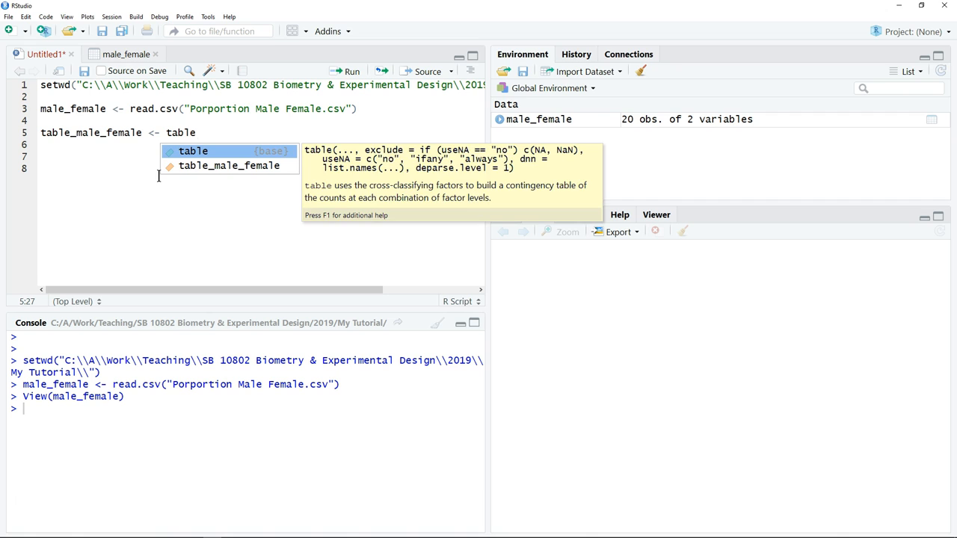
{"action": "left_click", "coordinate": [193, 151]}
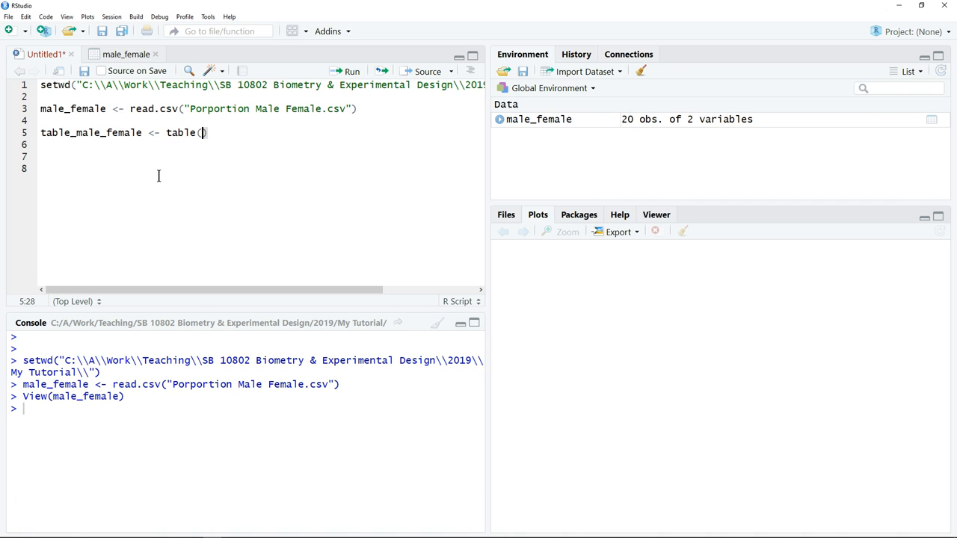
{"action": "type", "text": "male"}
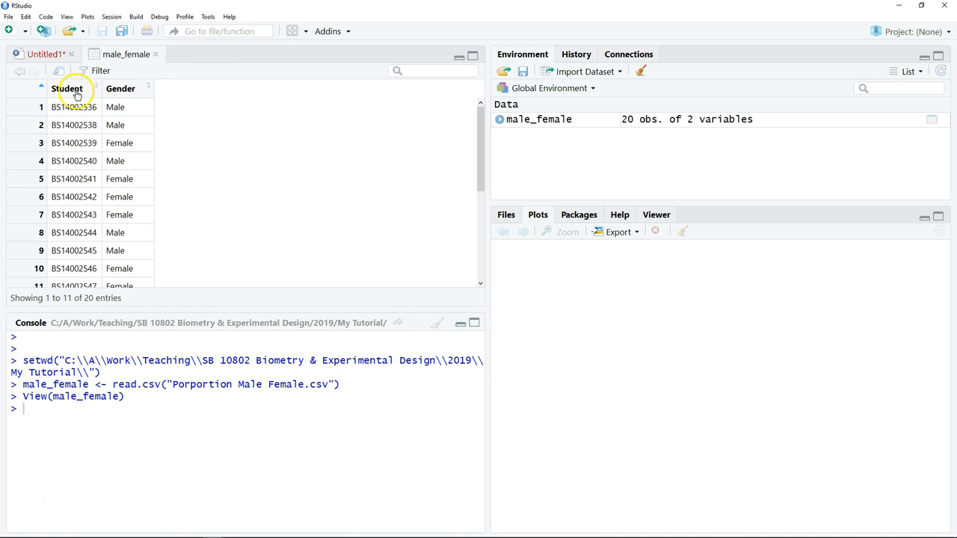
{"action": "mouse_move", "coordinate": [133, 91]}
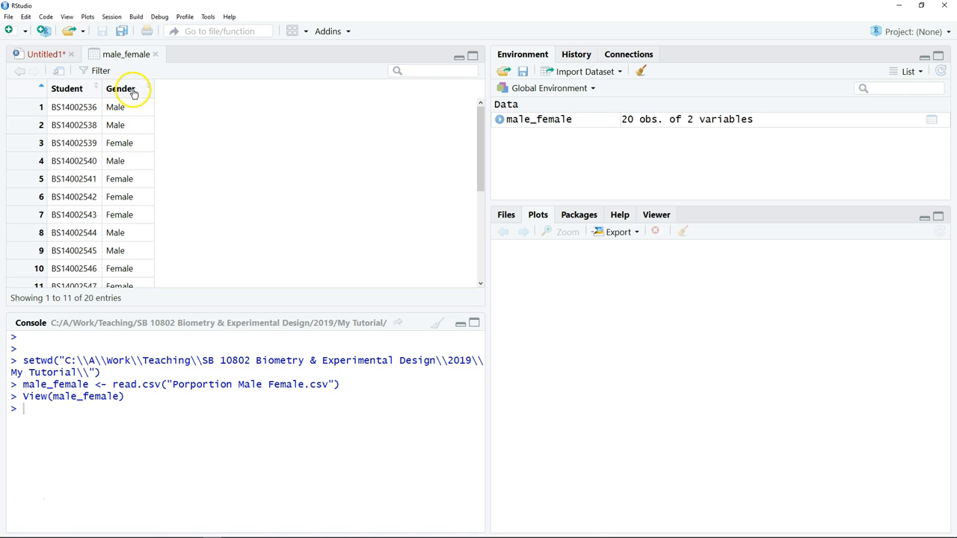
{"action": "mouse_move", "coordinate": [120, 88]}
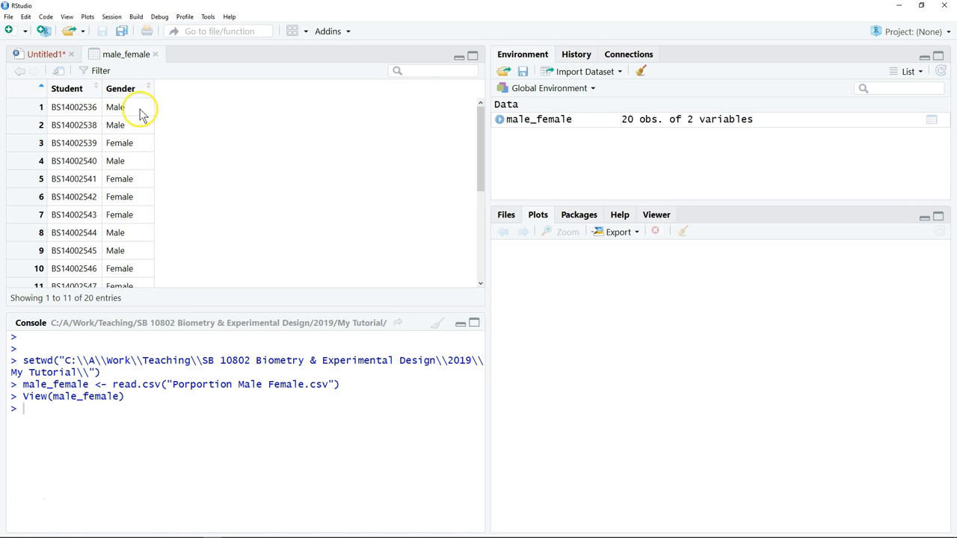
{"action": "mouse_move", "coordinate": [105, 206]}
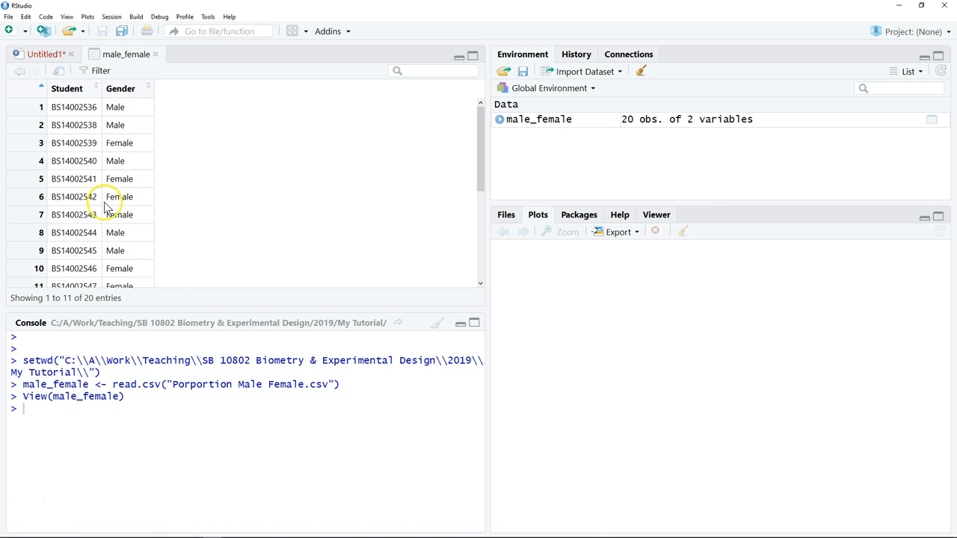
Finish the table call on male_female$Gender and run it.
{"action": "left_click", "coordinate": [41, 54]}
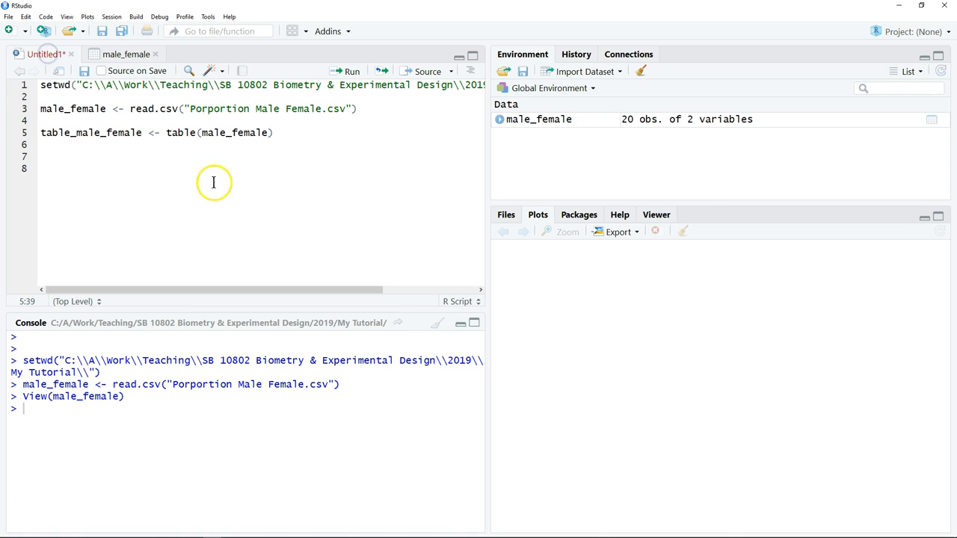
{"action": "mouse_move", "coordinate": [281, 241]}
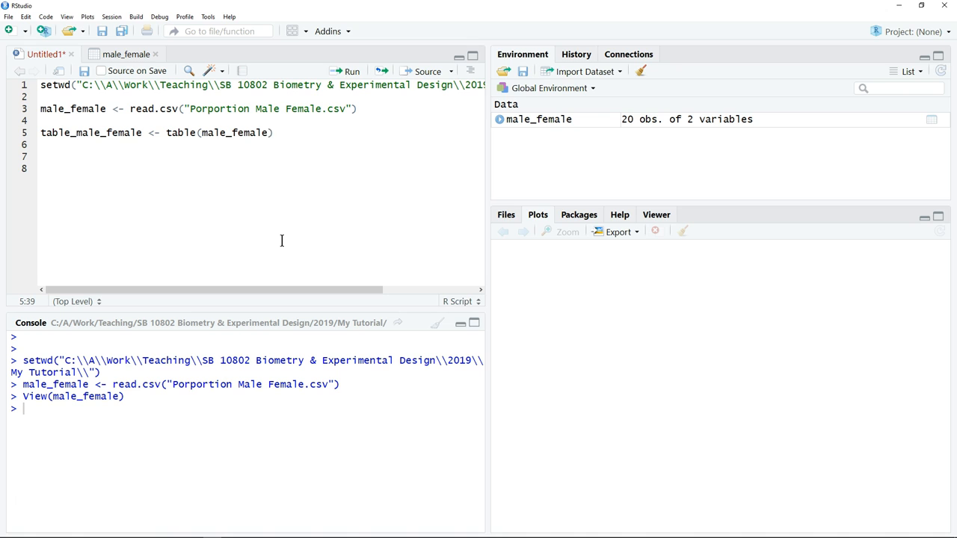
{"action": "type", "text": "$Gender"}
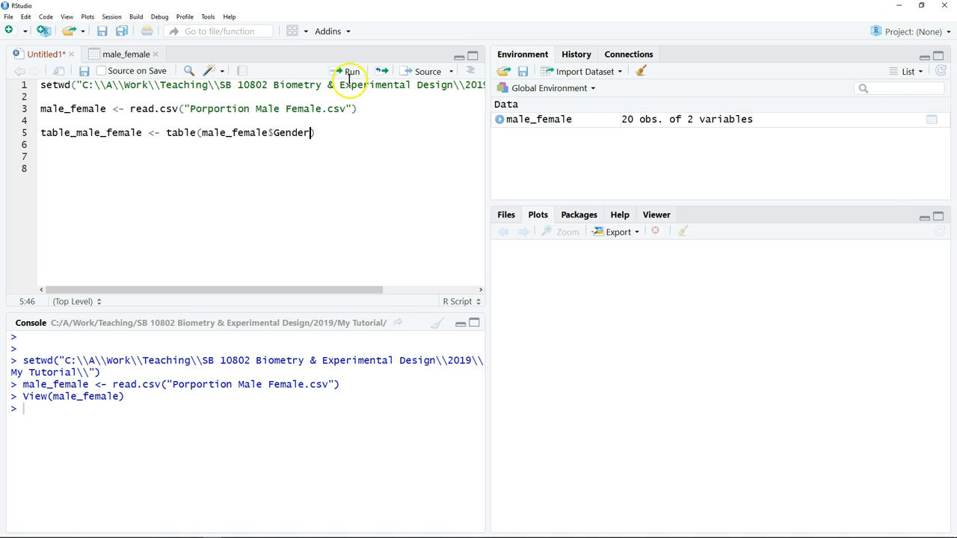
{"action": "left_click", "coordinate": [346, 71]}
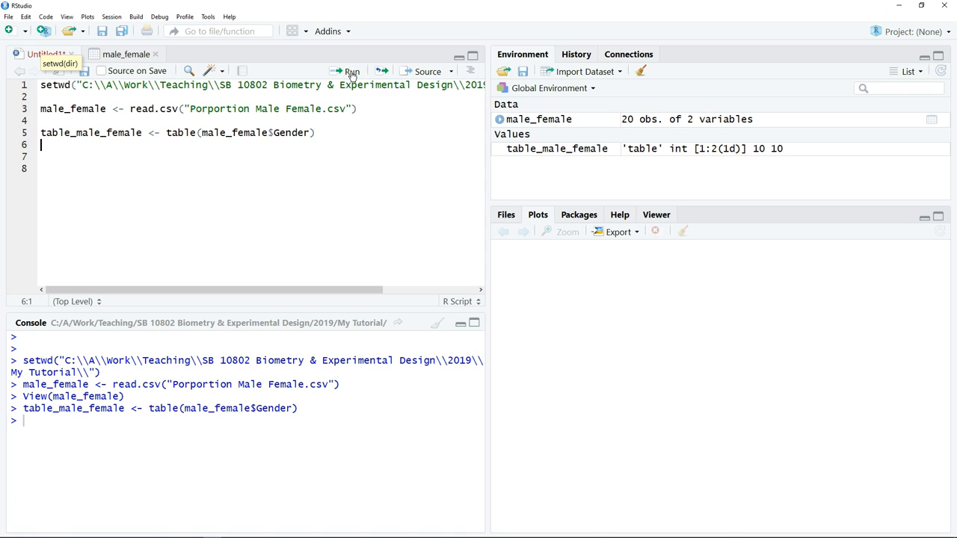
{"action": "mouse_move", "coordinate": [619, 160]}
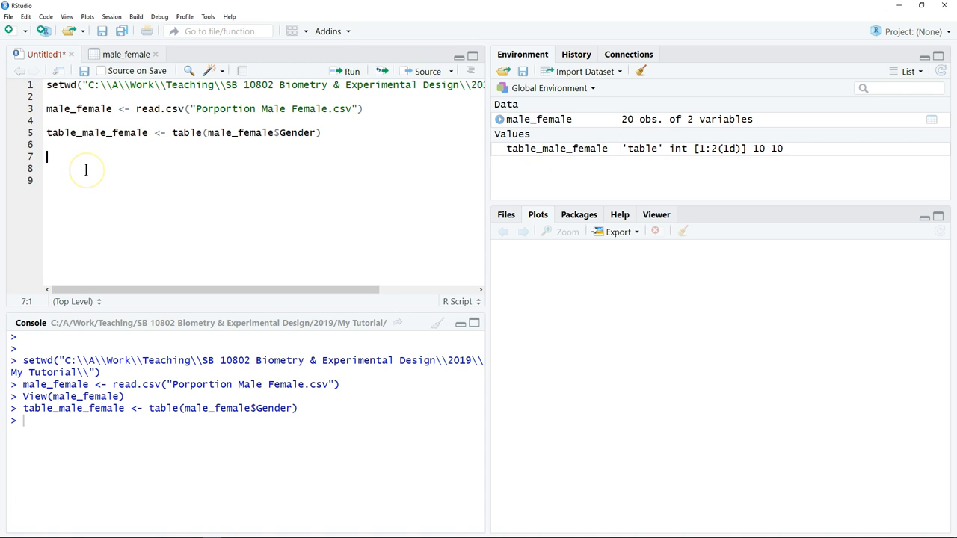
Add a table_male_female line and run it to print Female 10, Male 10.
{"action": "type", "text": "tabl"}
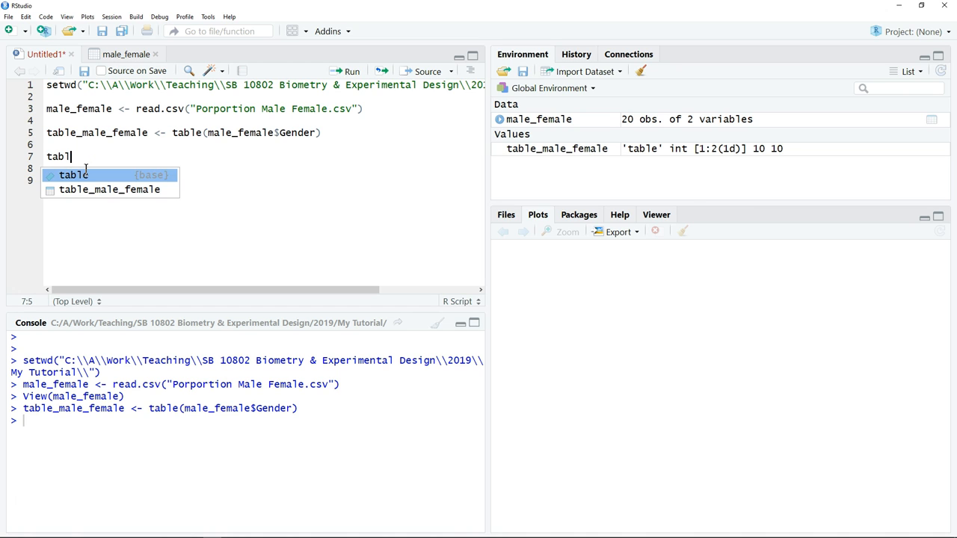
{"action": "left_click", "coordinate": [110, 189]}
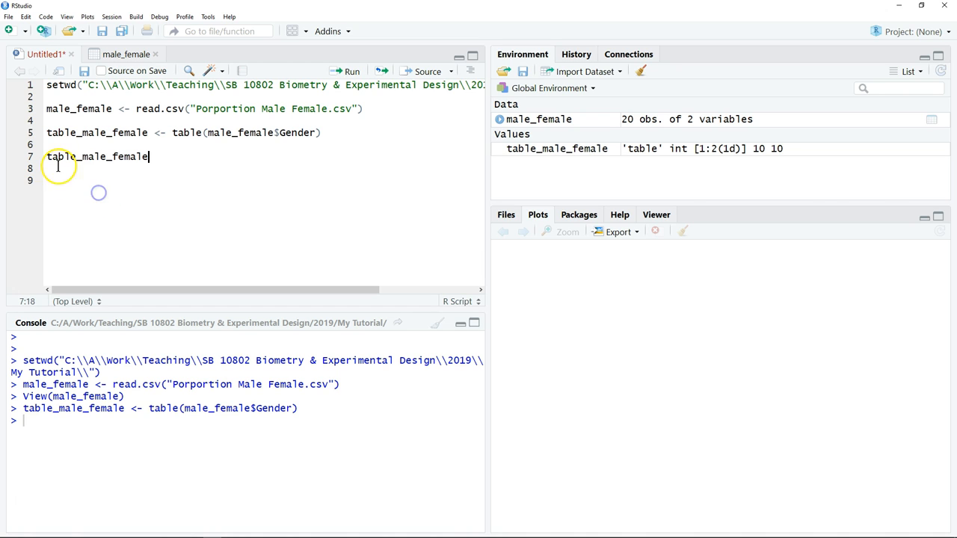
{"action": "left_click", "coordinate": [351, 71]}
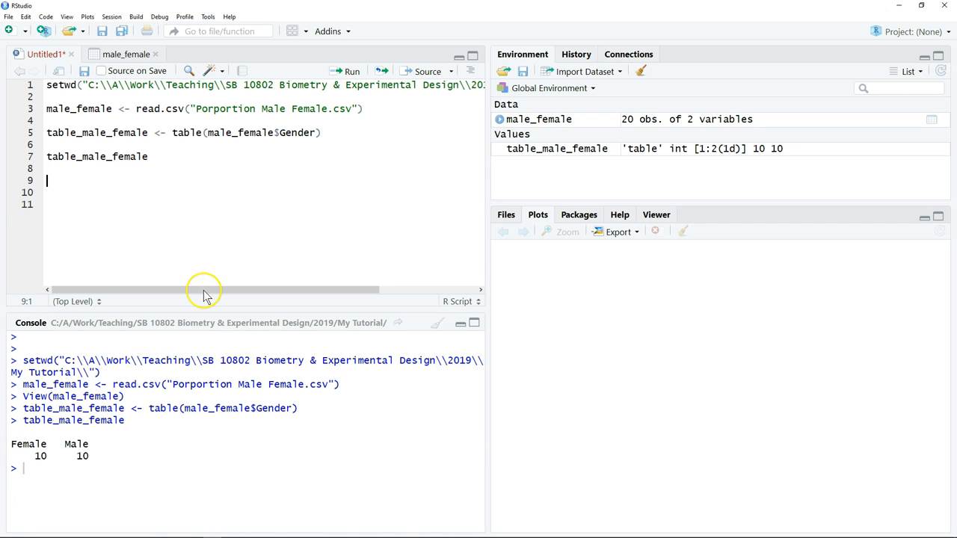
{"action": "mouse_move", "coordinate": [206, 292]}
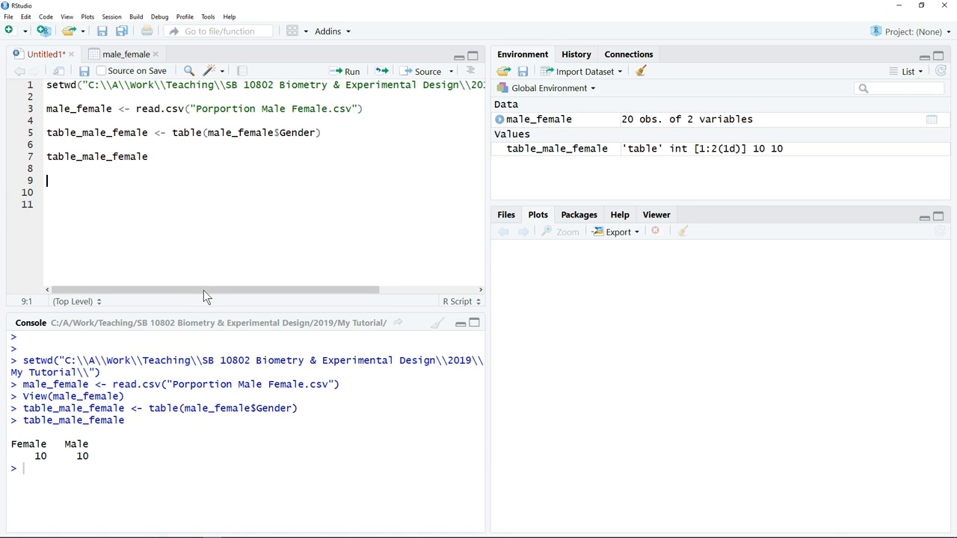
Add the comment "# female = 60.5%, male = 39.5%" on line 9.
{"action": "type", "text": "#"}
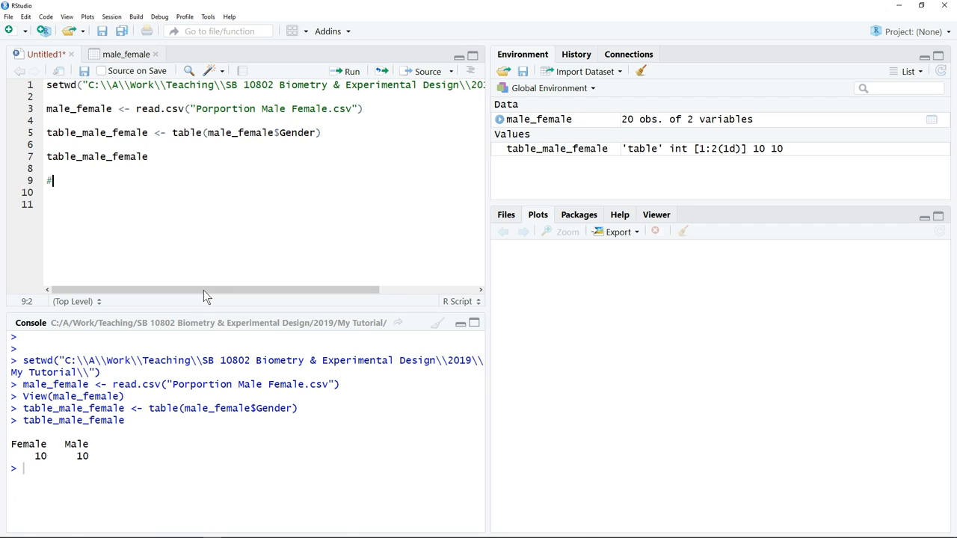
{"action": "type", "text": "fe"}
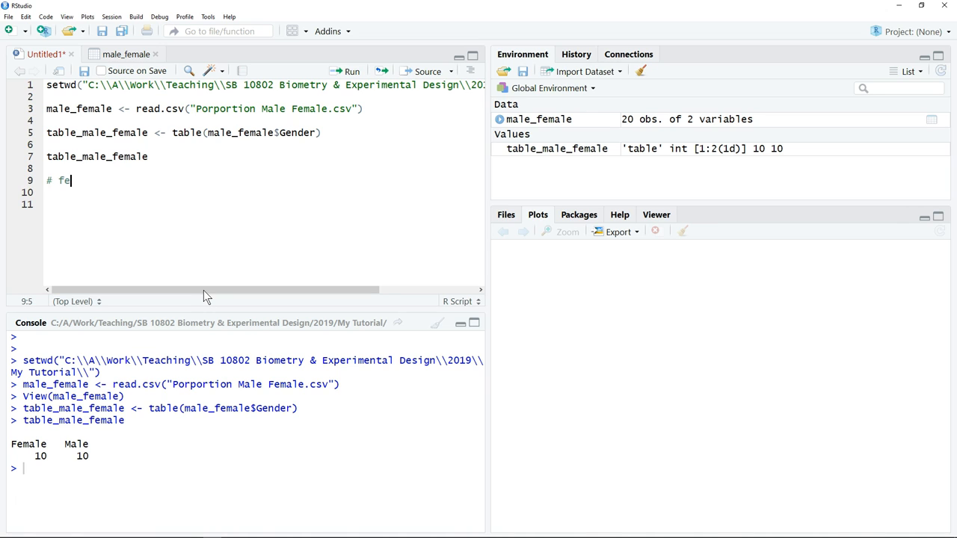
{"action": "type", "text": "male"}
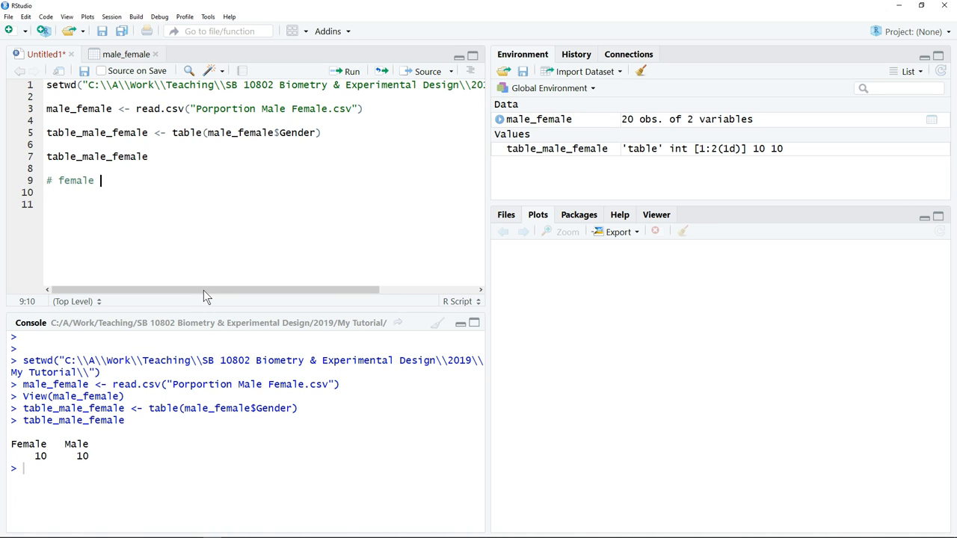
{"action": "type", "text": "= 6"}
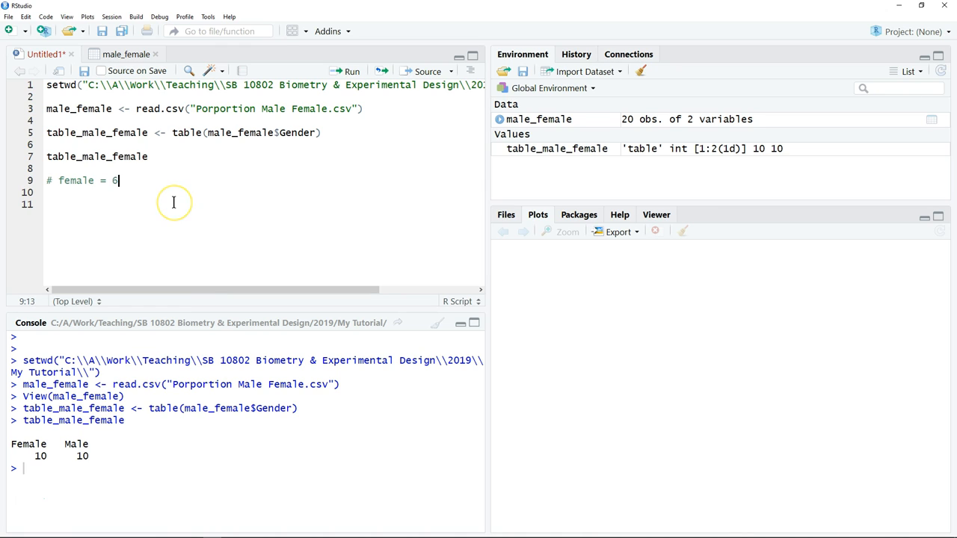
{"action": "type", "text": "0.5"}
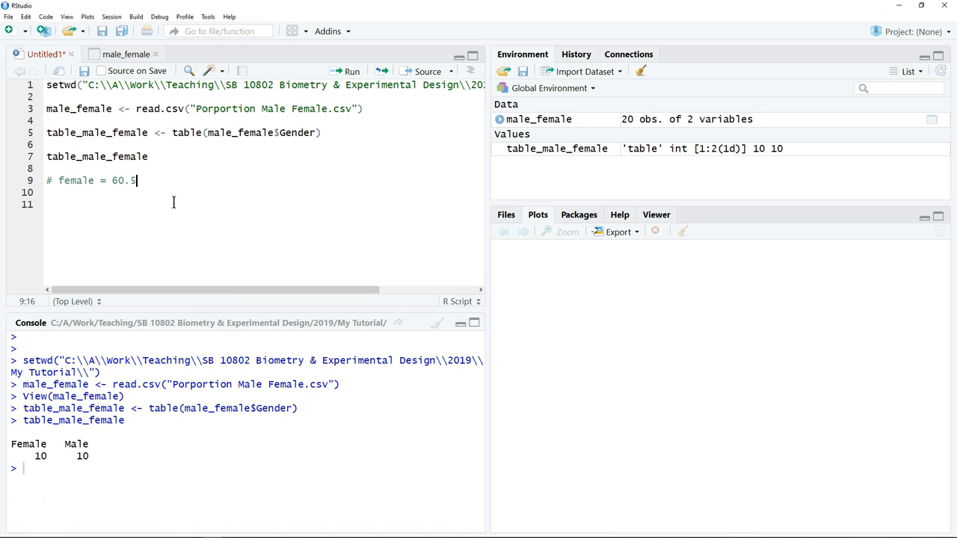
{"action": "type", "text": "%"}
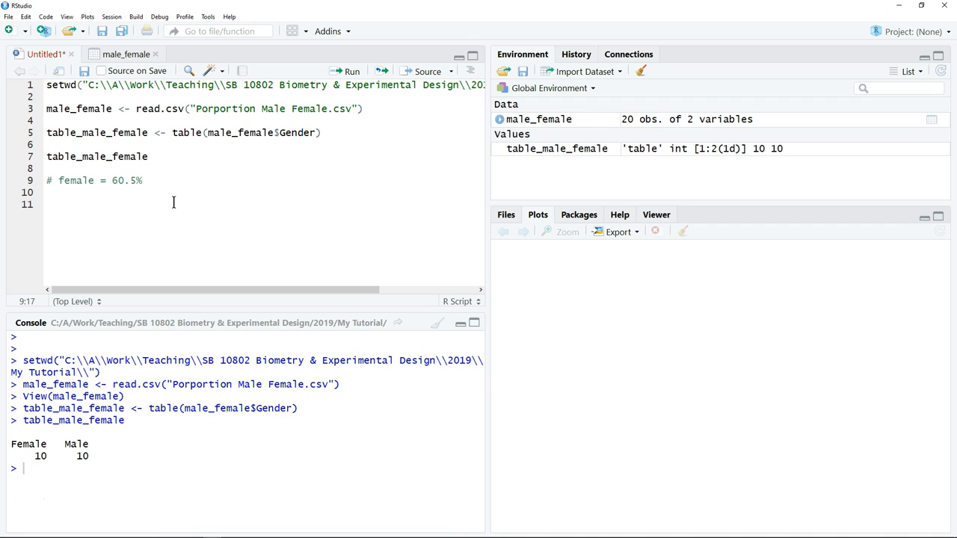
{"action": "type", "text": ", male ="}
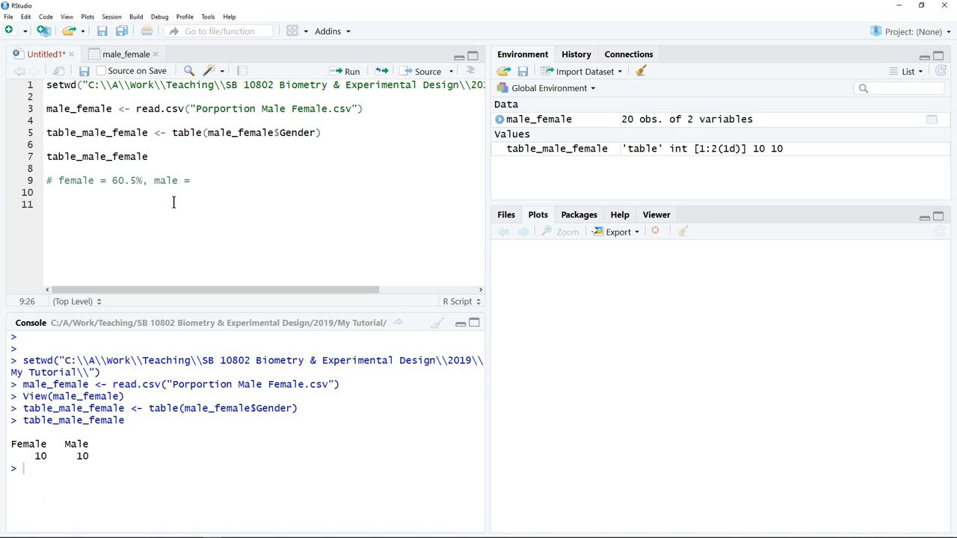
{"action": "type", "text": "39.5%"}
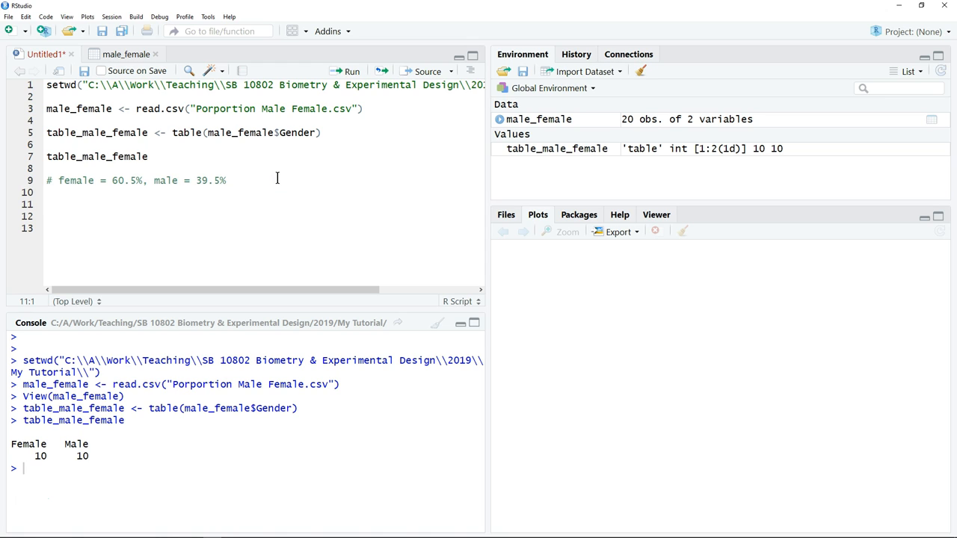
Write chisq.test(table_male_female, p = c(0.605, 0.395)) on line 11.
{"action": "type", "text": "ch"}
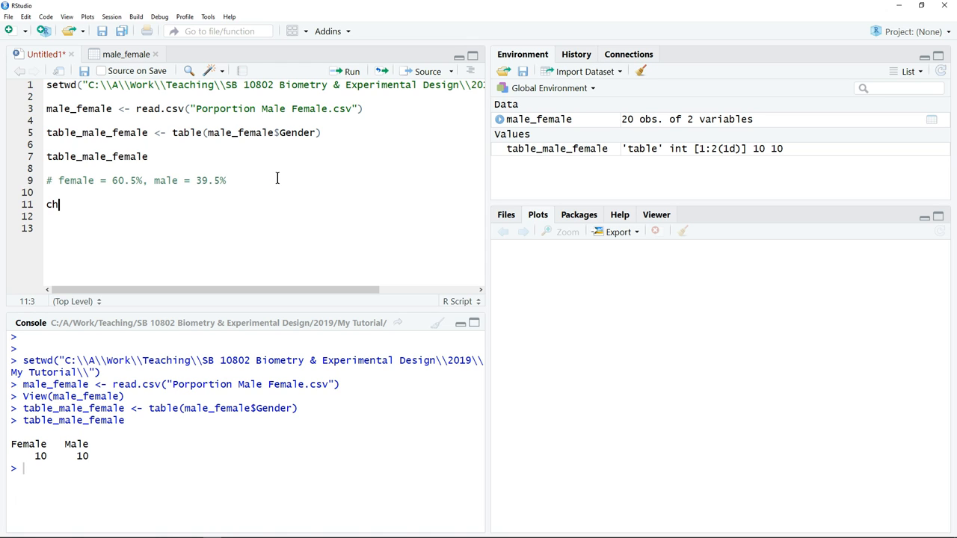
{"action": "type", "text": "i"}
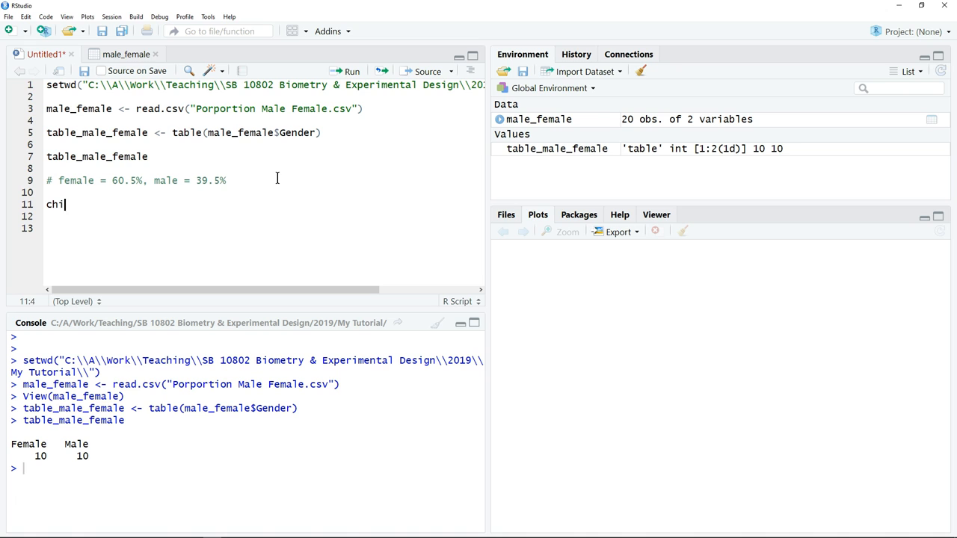
{"action": "type", "text": "sq.test("}
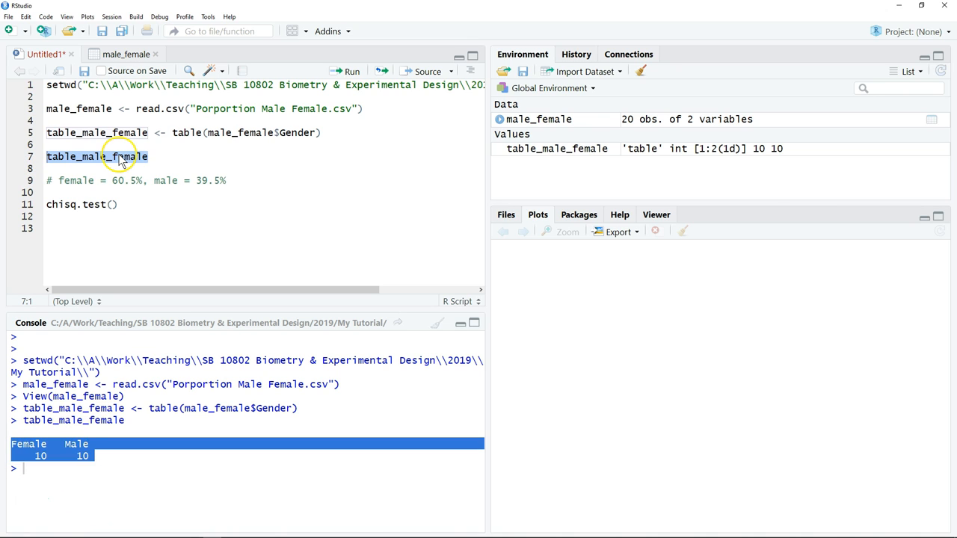
{"action": "left_click", "coordinate": [112, 204]}
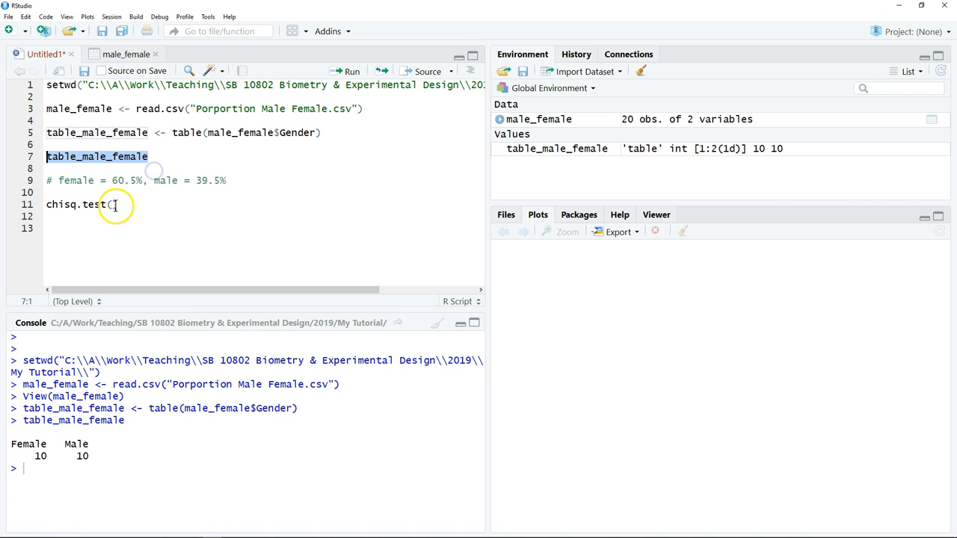
{"action": "type", "text": "table_male_female"}
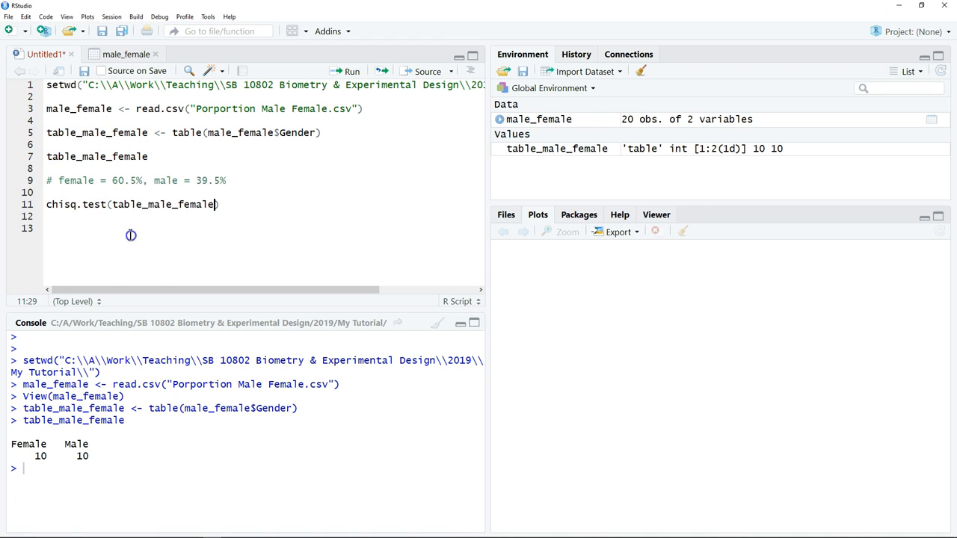
{"action": "type", "text": ","}
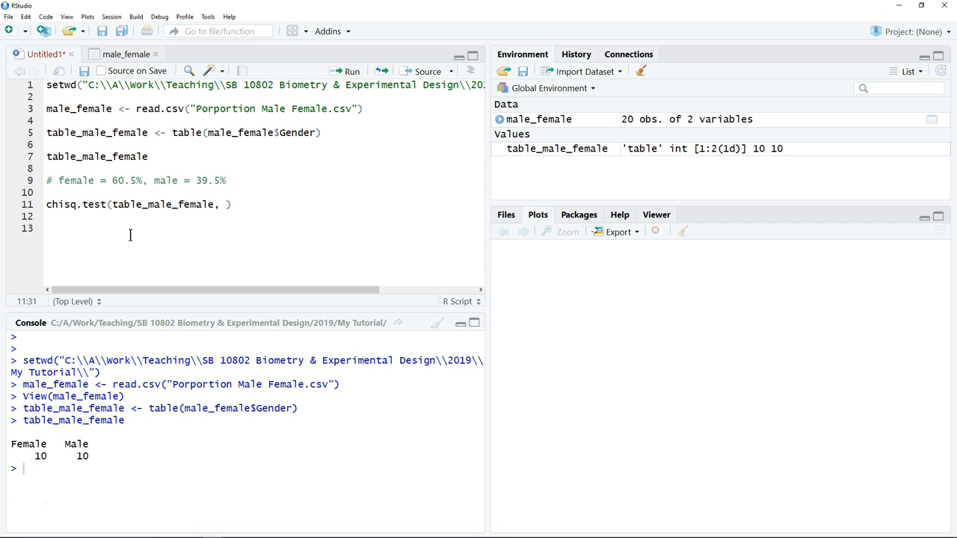
{"action": "type", "text": "p"}
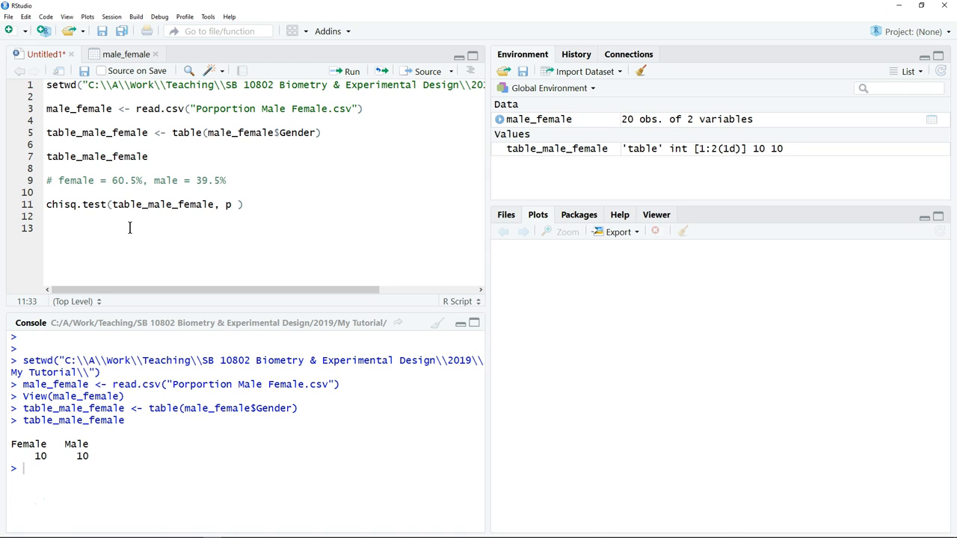
{"action": "mouse_move", "coordinate": [134, 183]}
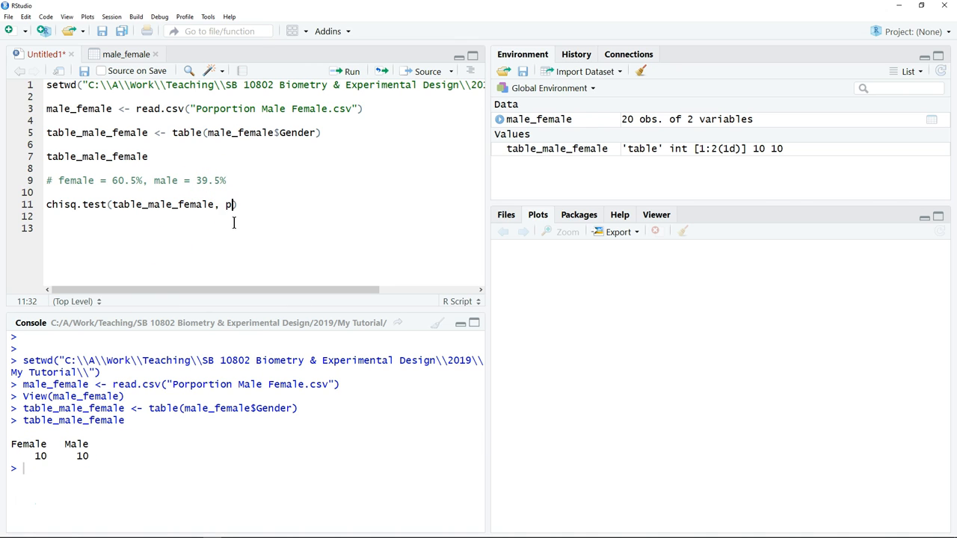
{"action": "type", "text": "= c"}
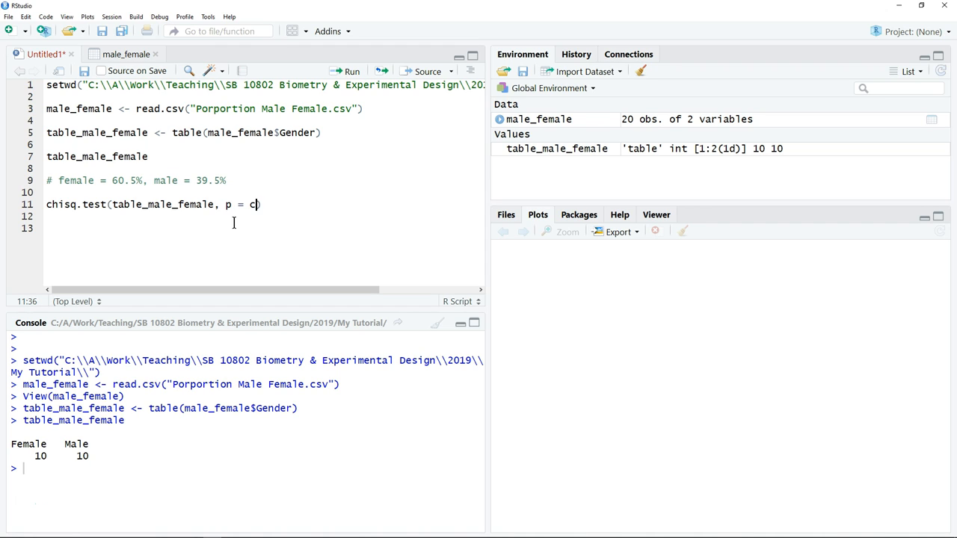
{"action": "type", "text": "()"}
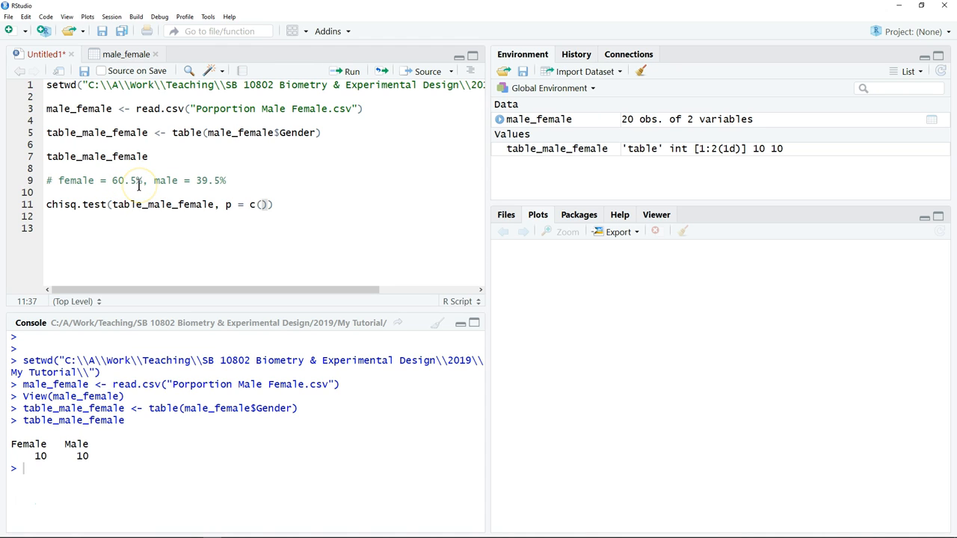
{"action": "type", "text": "0.605"}
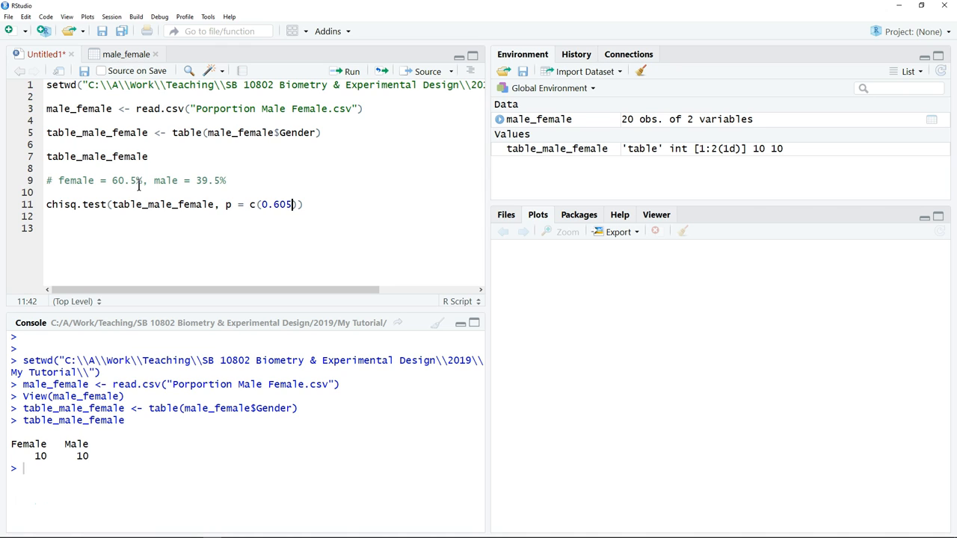
{"action": "type", "text": ","}
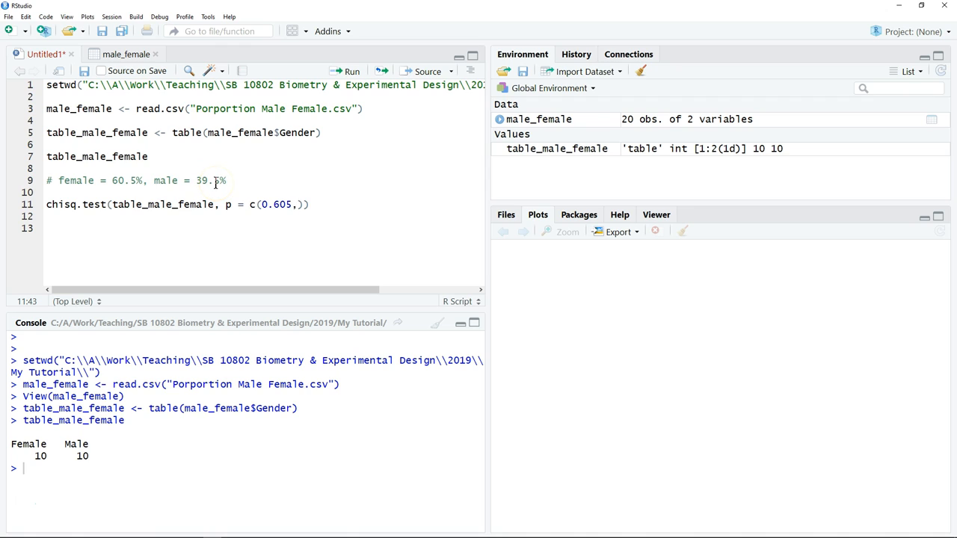
{"action": "type", "text": "0.395"}
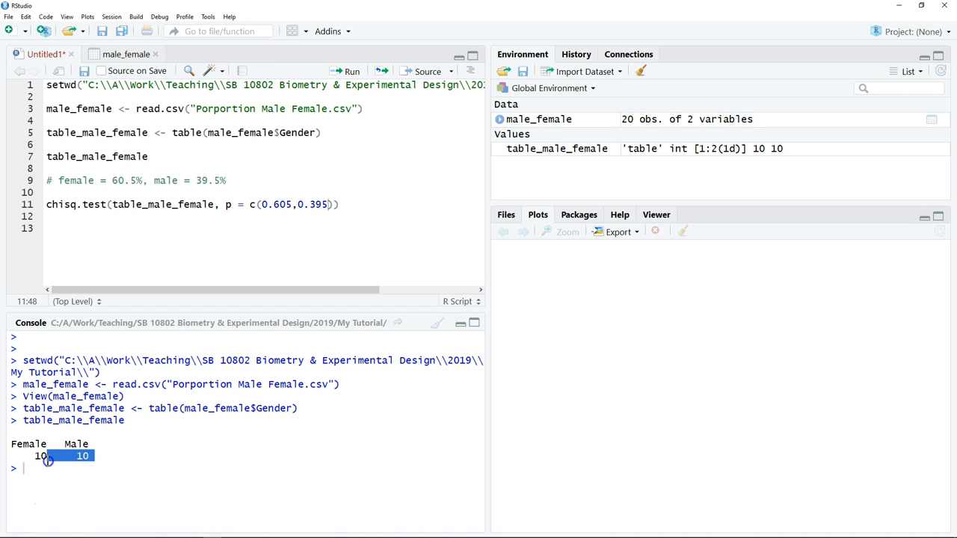
{"action": "left_click_drag", "start_coordinate": [47, 461], "coordinate": [11, 444]}
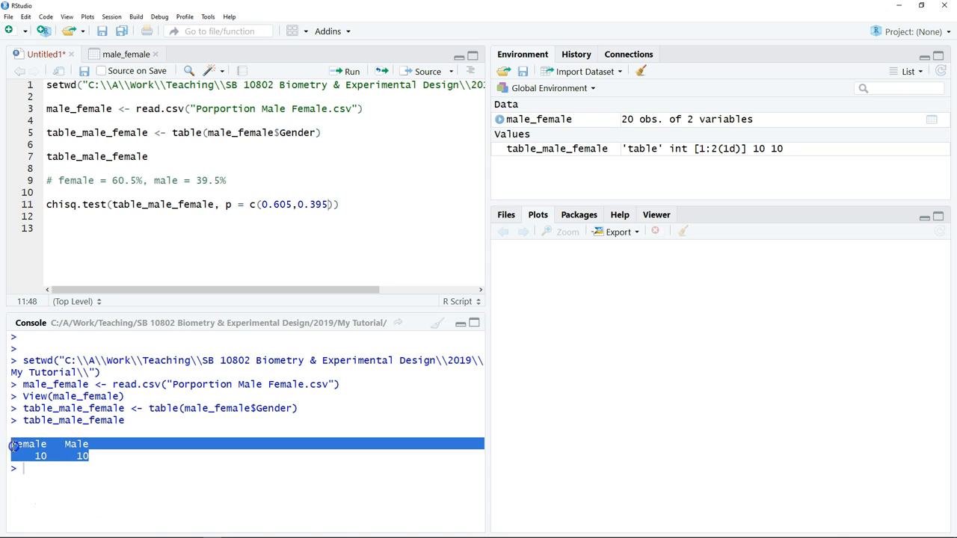
{"action": "mouse_move", "coordinate": [90, 455]}
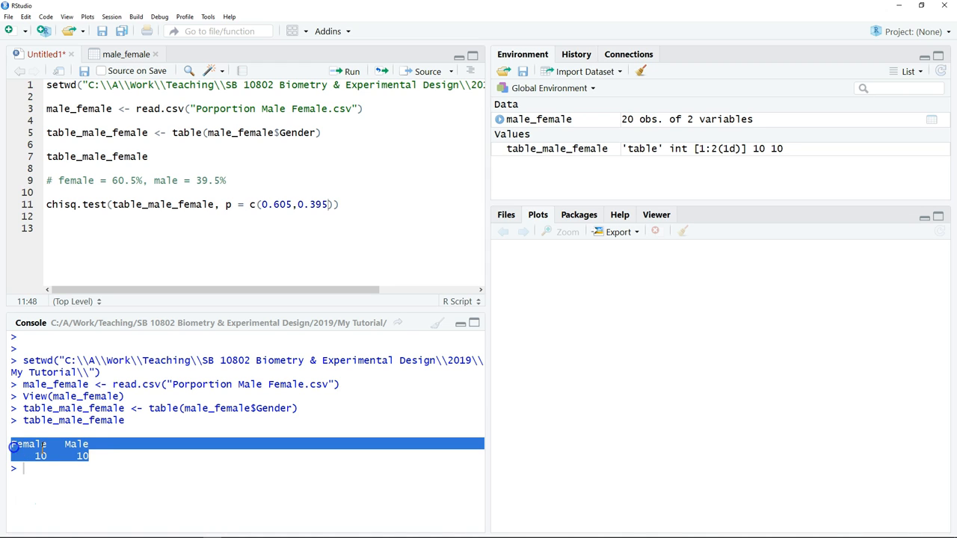
{"action": "mouse_move", "coordinate": [30, 449]}
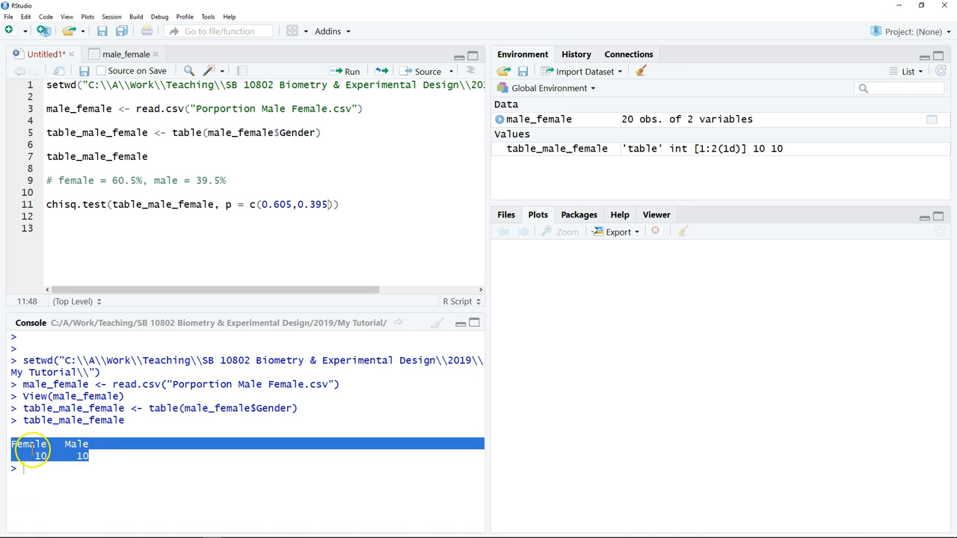
{"action": "mouse_move", "coordinate": [338, 214]}
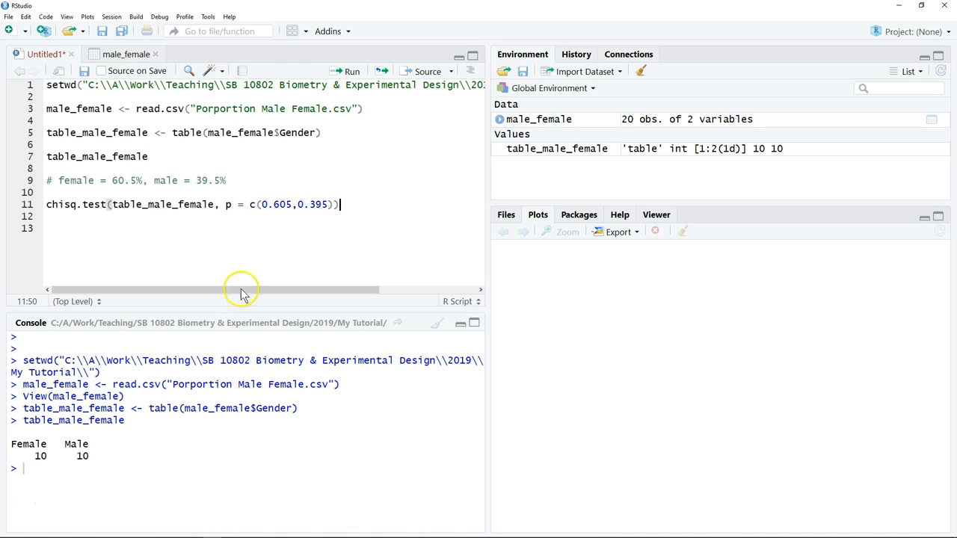
{"action": "mouse_move", "coordinate": [120, 431]}
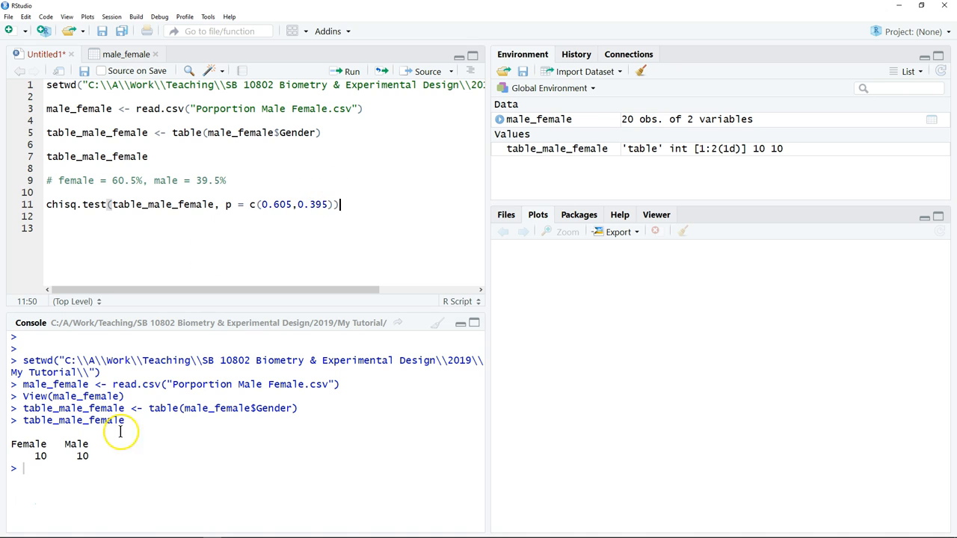
{"action": "mouse_move", "coordinate": [86, 434]}
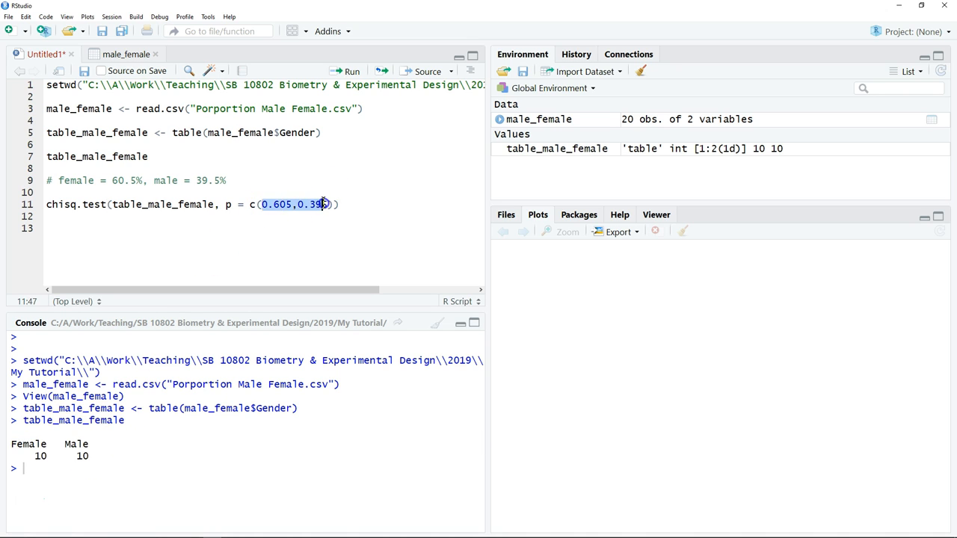
{"action": "mouse_move", "coordinate": [299, 215]}
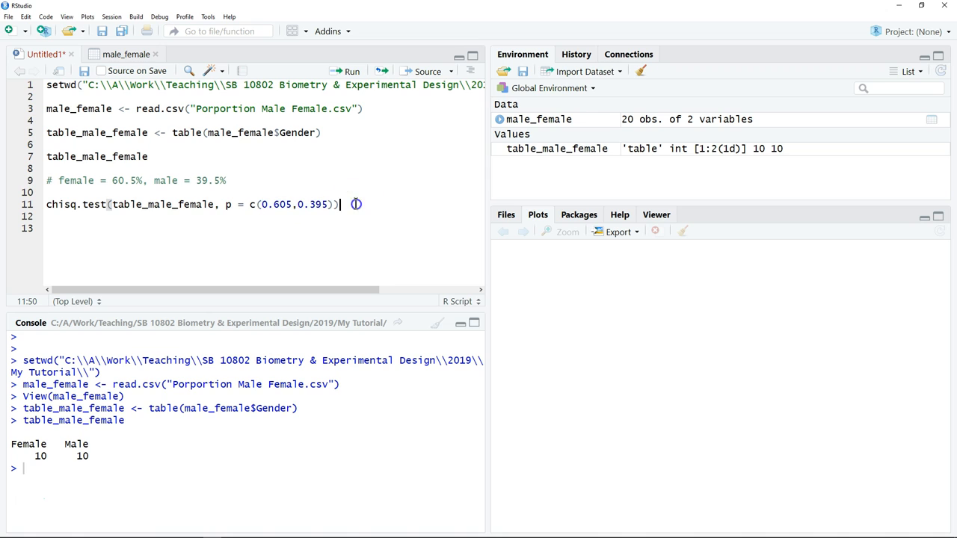
{"action": "mouse_move", "coordinate": [351, 71]}
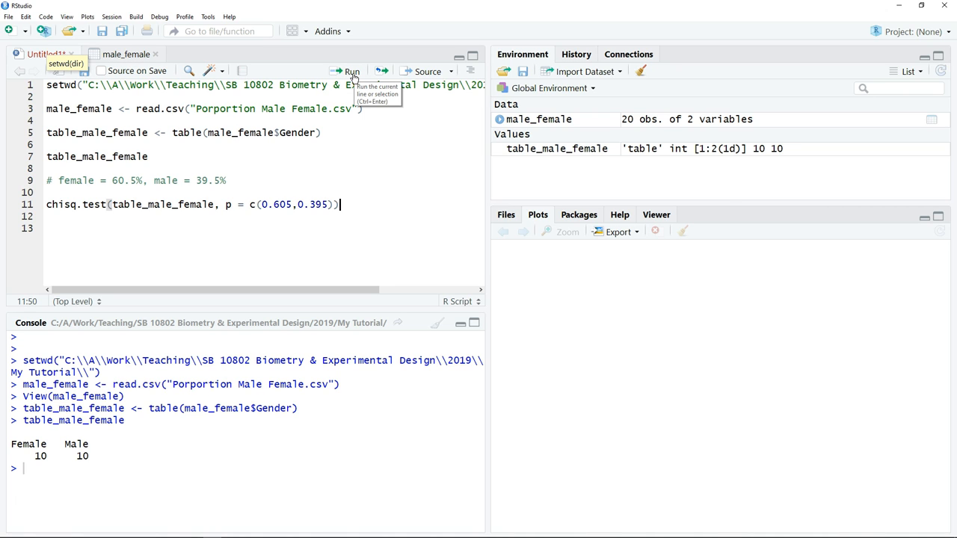
Run the chi-squared test and highlight X-squared = 0.92269, df = 1, p-value = 0.3368.
{"action": "left_click", "coordinate": [350, 71]}
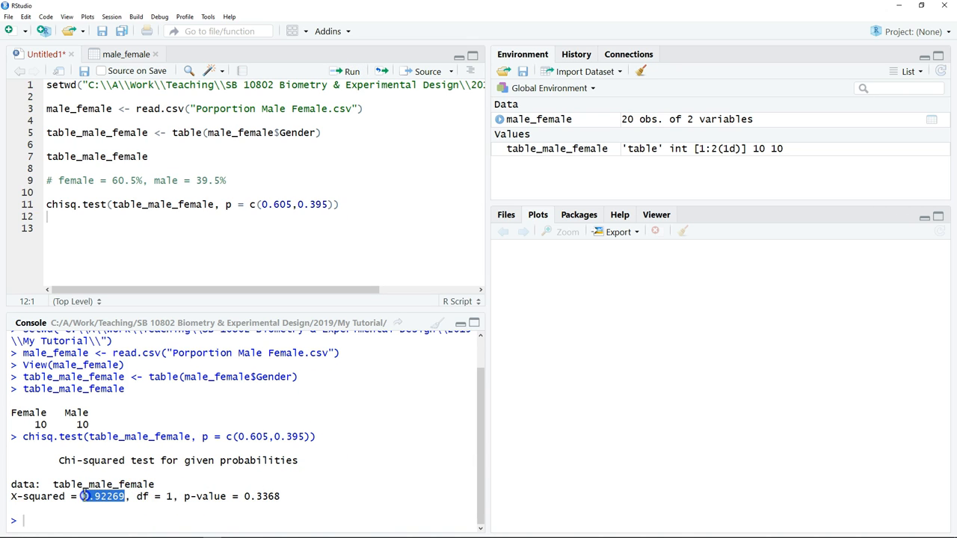
{"action": "mouse_move", "coordinate": [135, 501]}
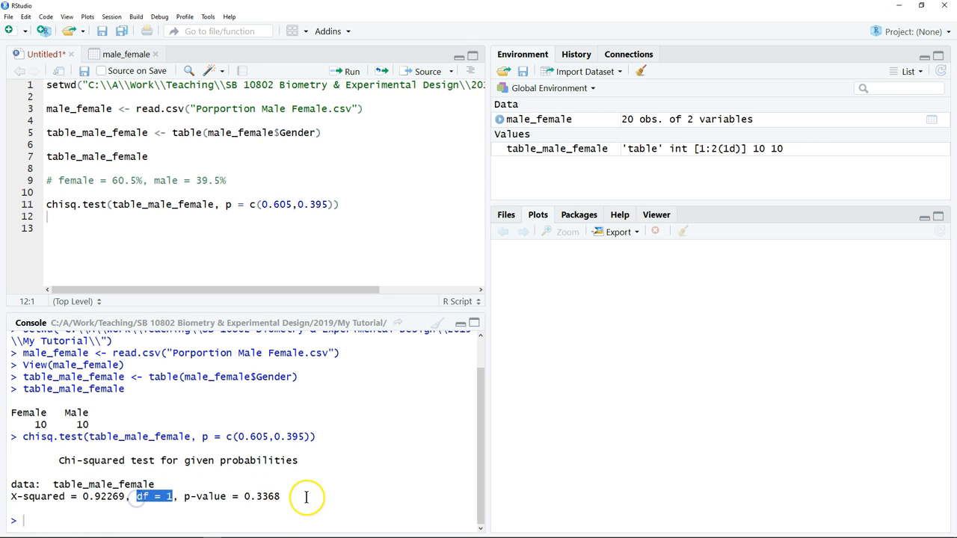
{"action": "double_click", "coordinate": [269, 497]}
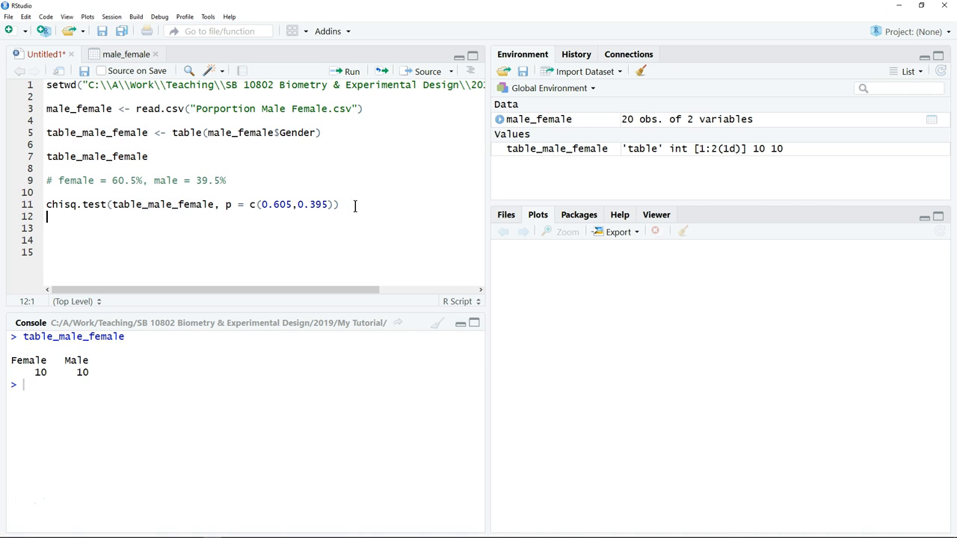
Write barplot(table_male_female) titled 'Frequency of Female and Male students of ST01003', ylab 'Number of Students', xlab 'Gender', and run it.
{"action": "type", "text": "barplot("}
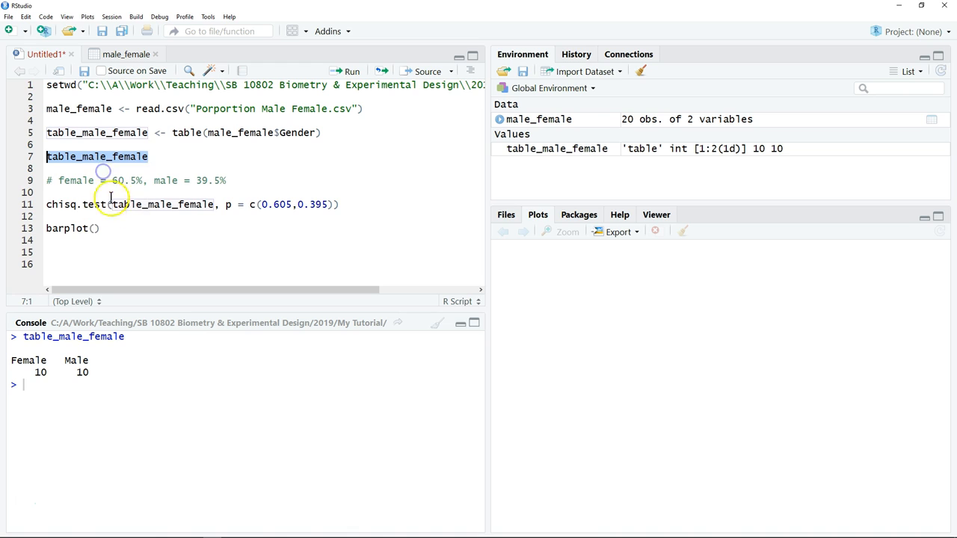
{"action": "type", "text": "table_male_female, ma"}
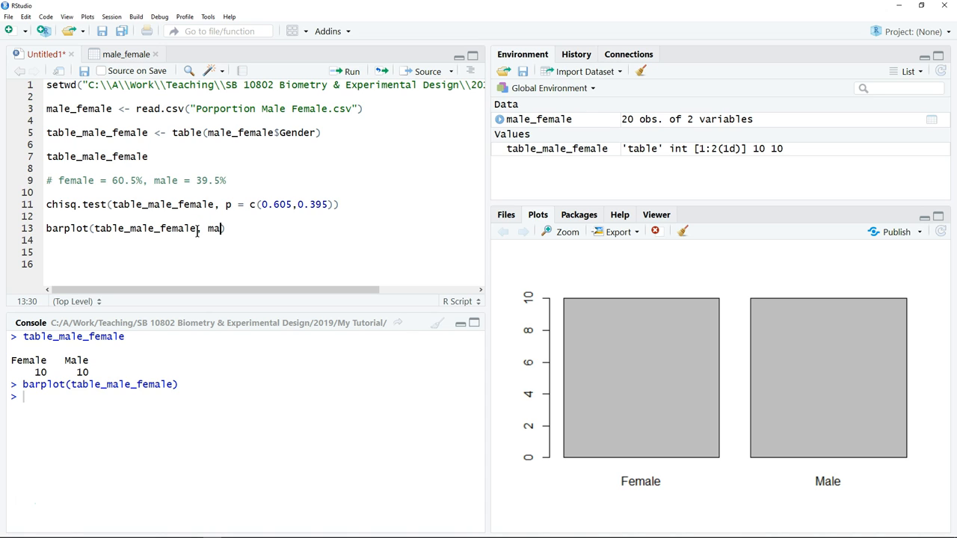
{"action": "type", "text": "i"}
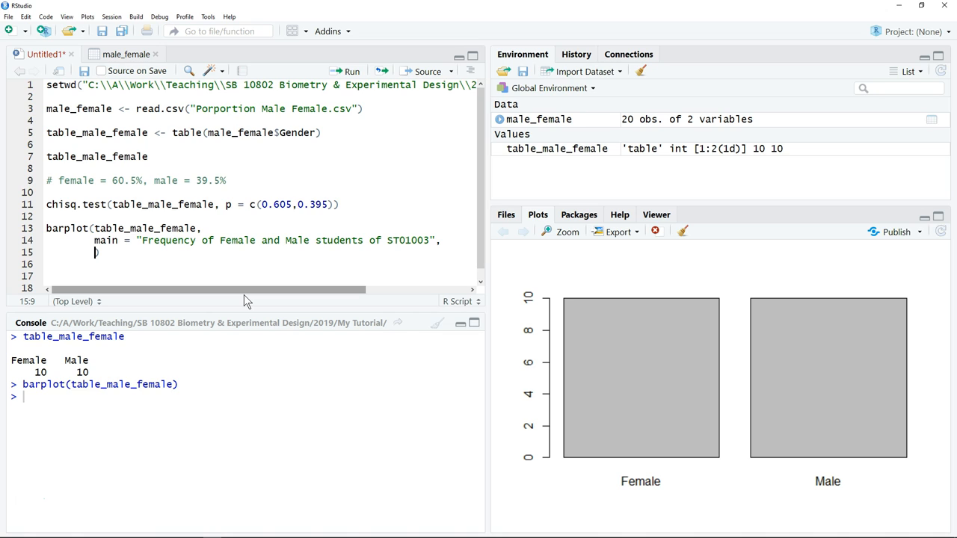
{"action": "type", "text": "ylab"}
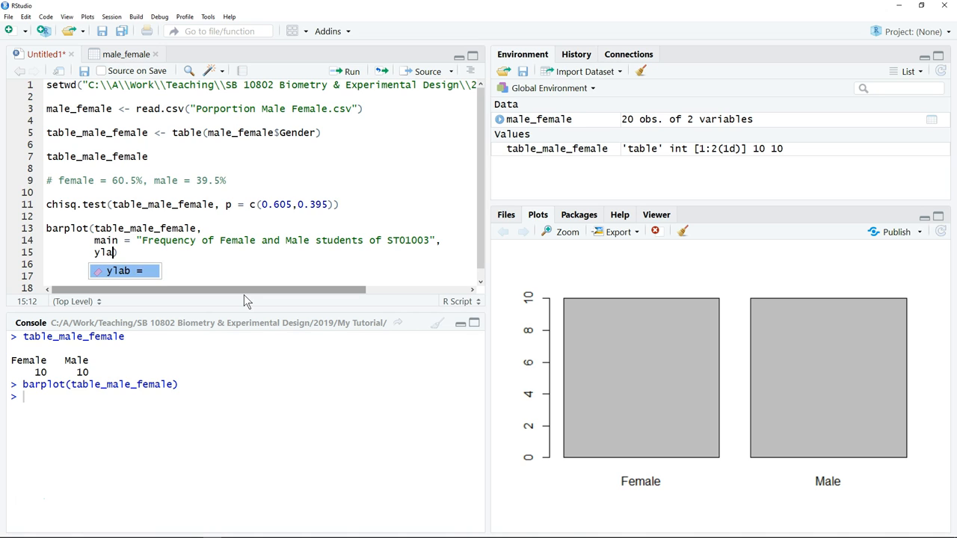
{"action": "type", "text": "= Number of Students,"}
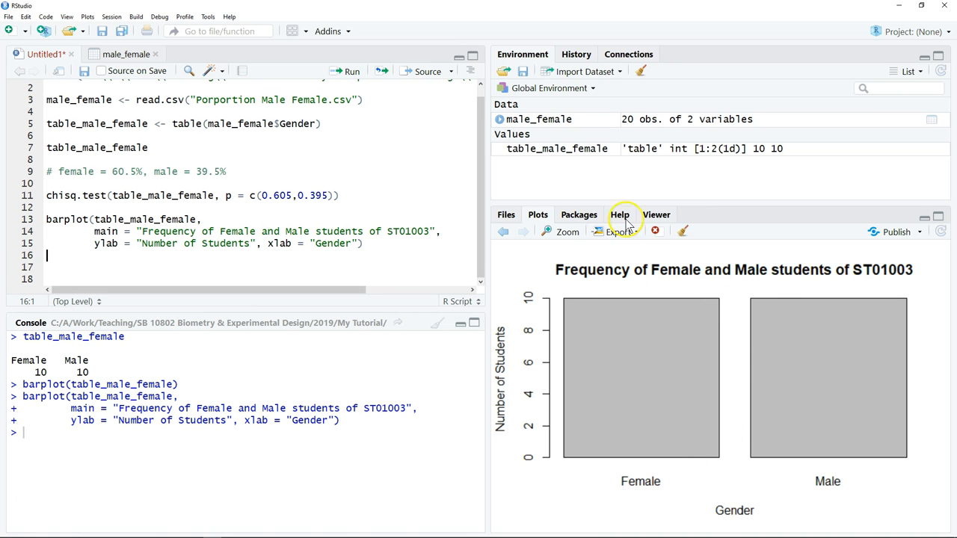
Export the bar chart as JPEG image 'barchart 1' in My Tutorial, then close the preview.
{"action": "left_click", "coordinate": [616, 231]}
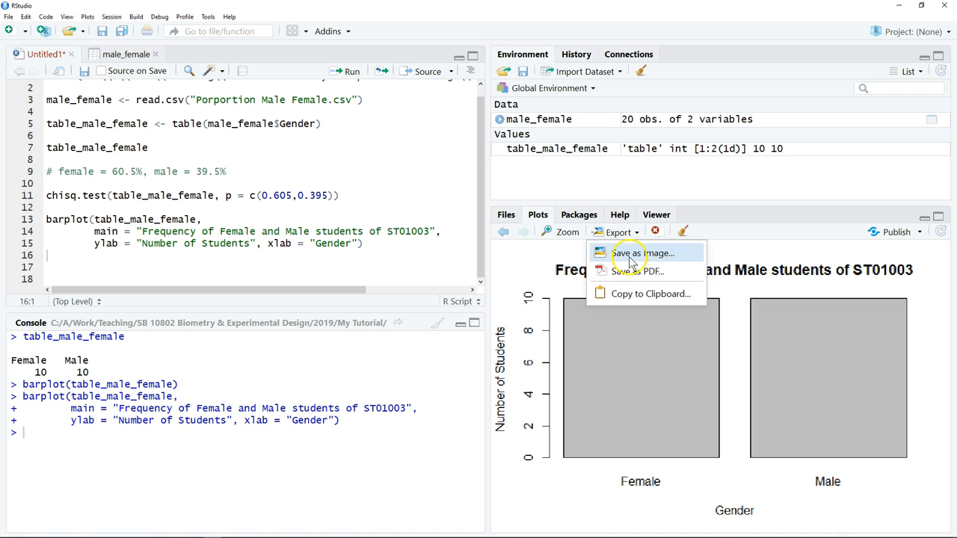
{"action": "left_click", "coordinate": [643, 253]}
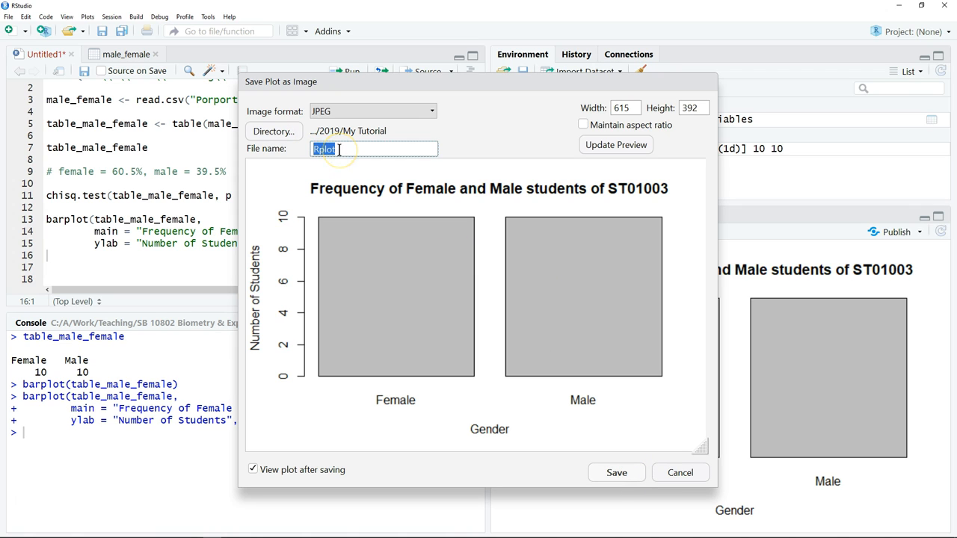
{"action": "type", "text": "barchart 1"}
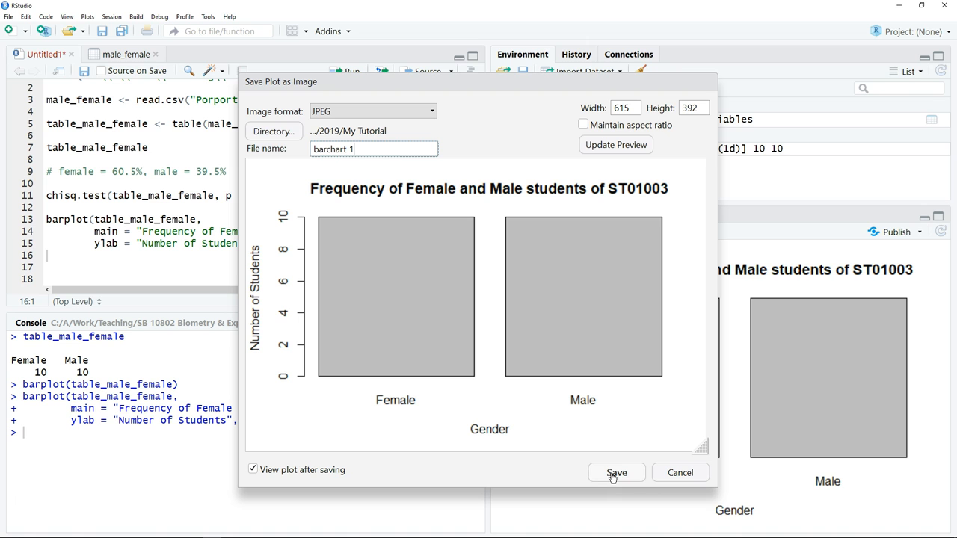
{"action": "left_click", "coordinate": [615, 472]}
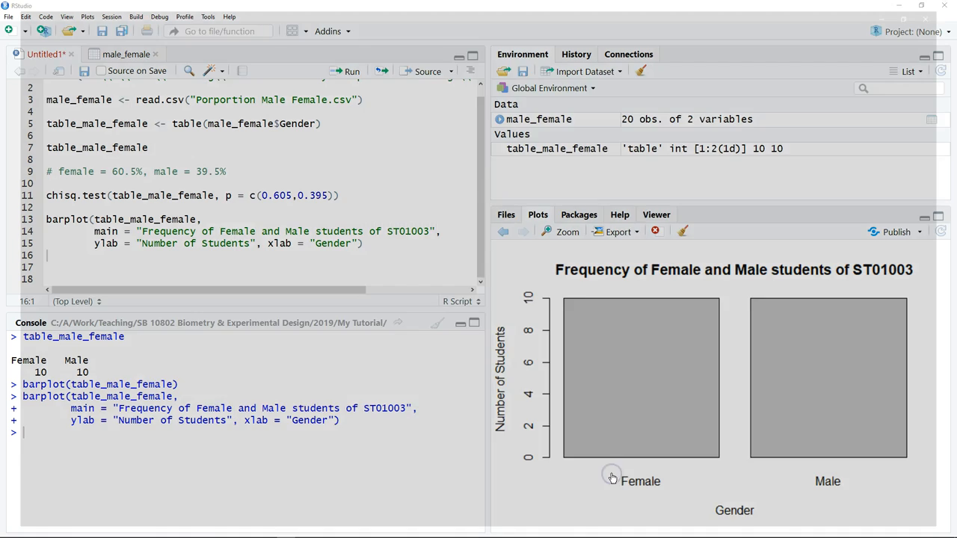
{"action": "left_click", "coordinate": [567, 232]}
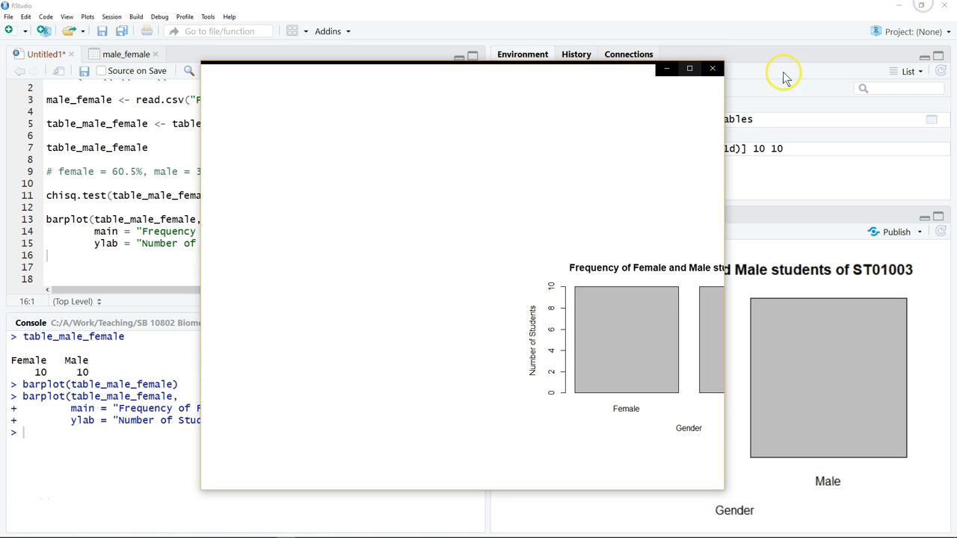
{"action": "left_click", "coordinate": [711, 68]}
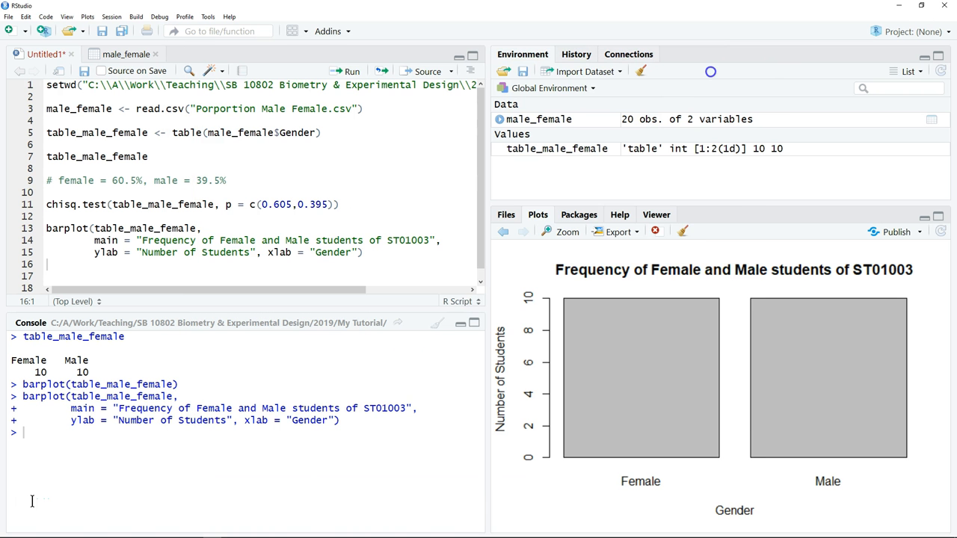